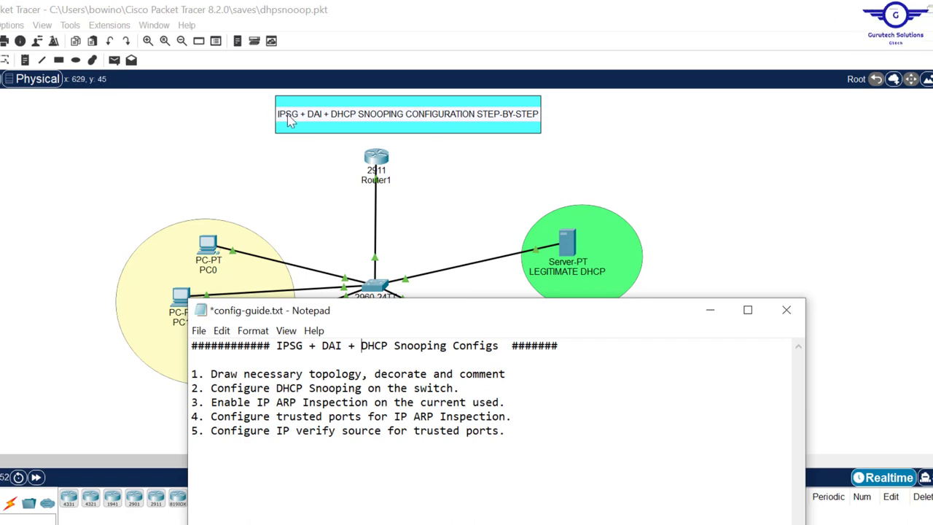
mouse_move(313, 123)
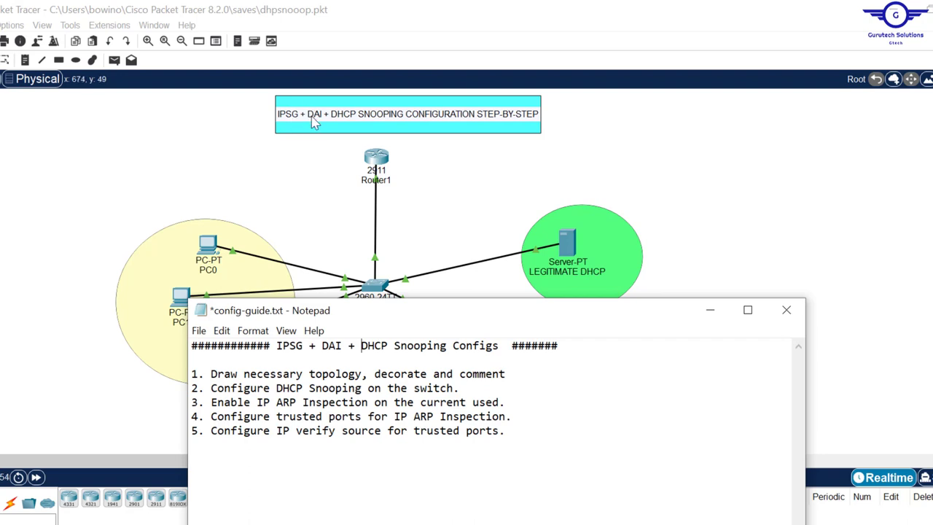
mouse_move(379, 135)
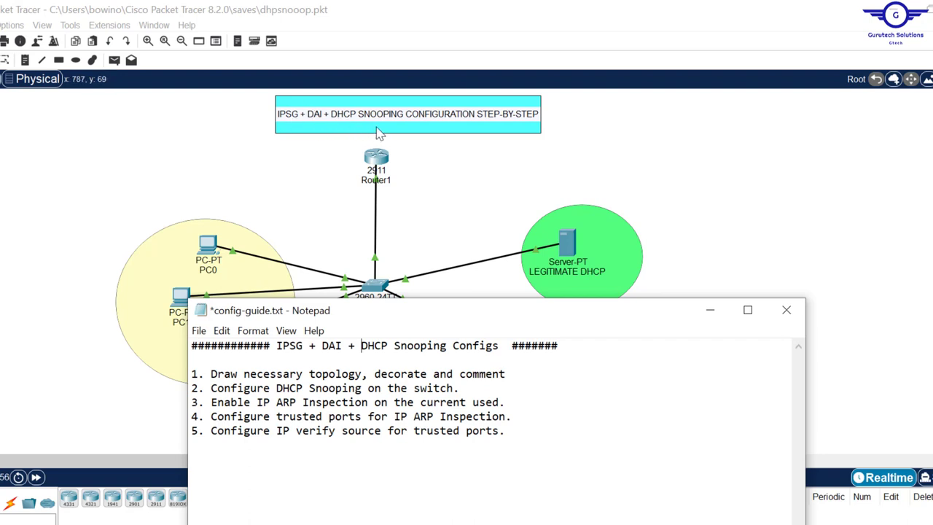
mouse_move(475, 137)
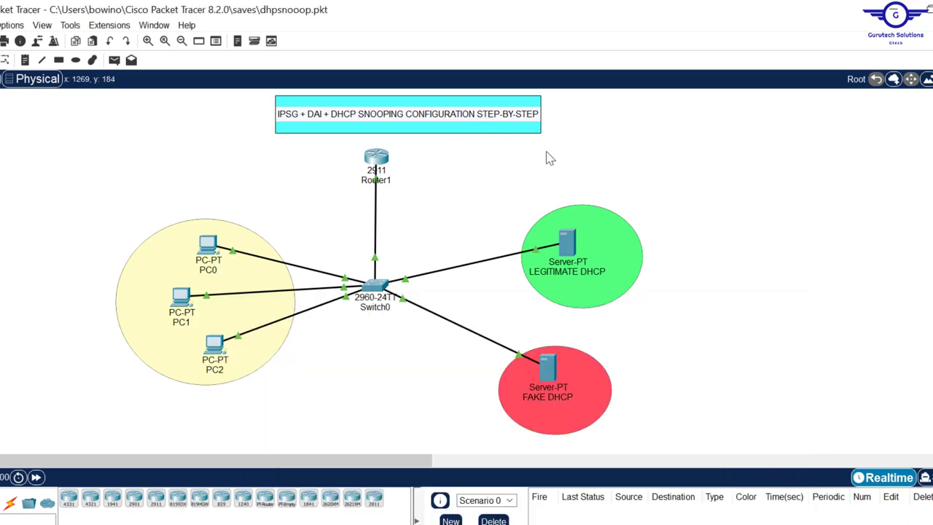
mouse_move(122, 169)
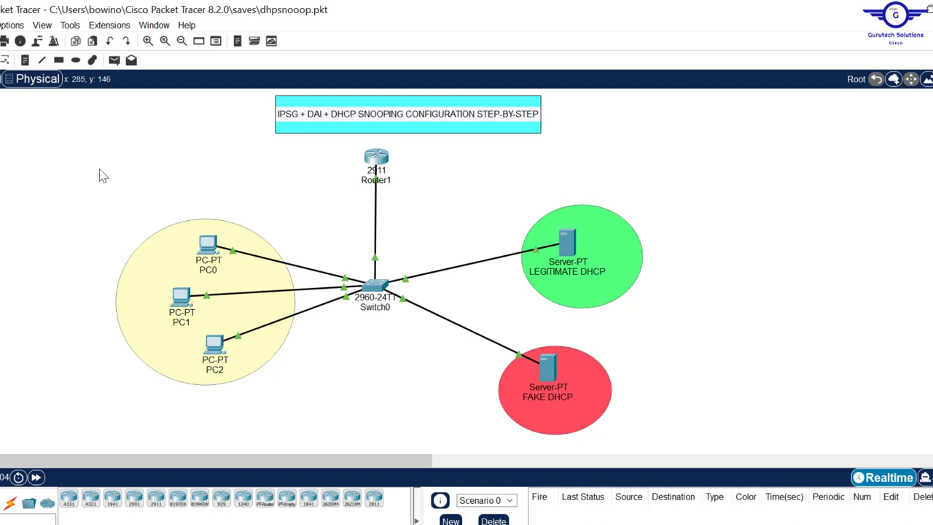
Move the Notepad config guide aside so the full DHCP snooping topology shows.
left_click_drag(102, 172, 669, 438)
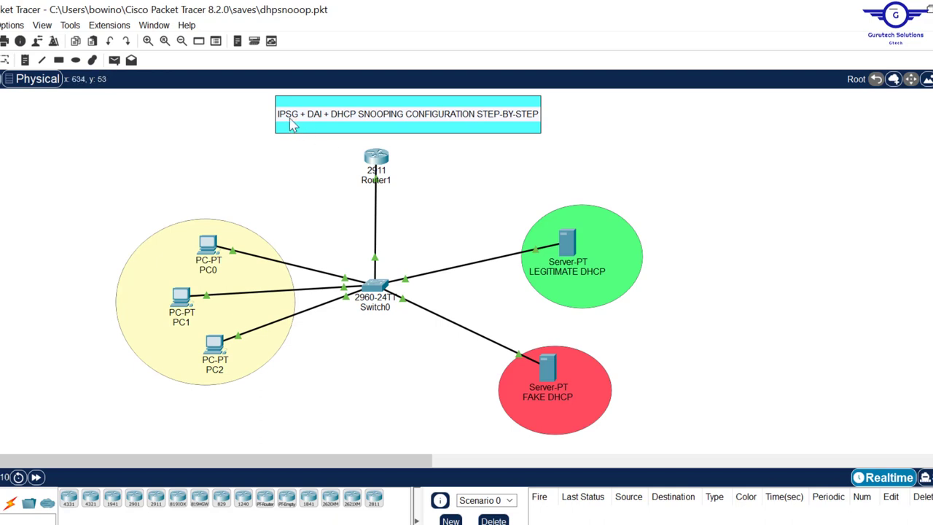
mouse_move(328, 124)
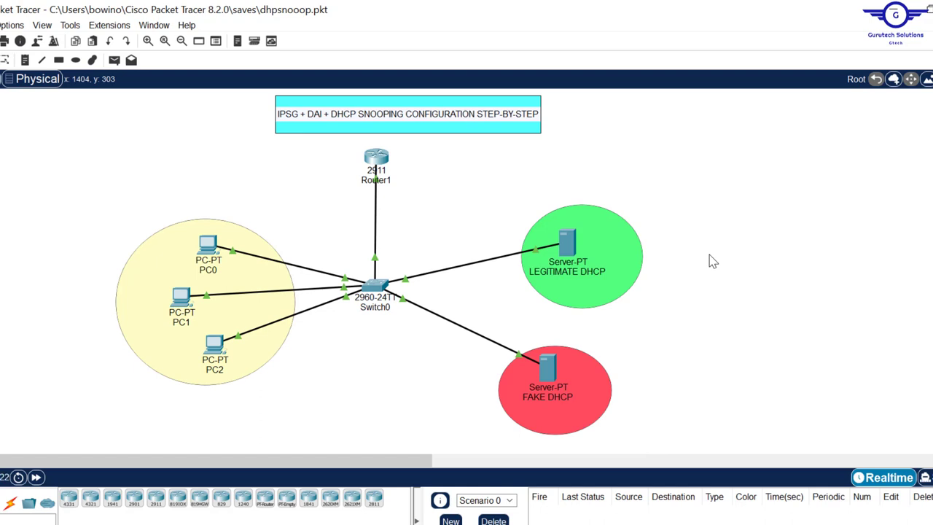
mouse_move(386, 124)
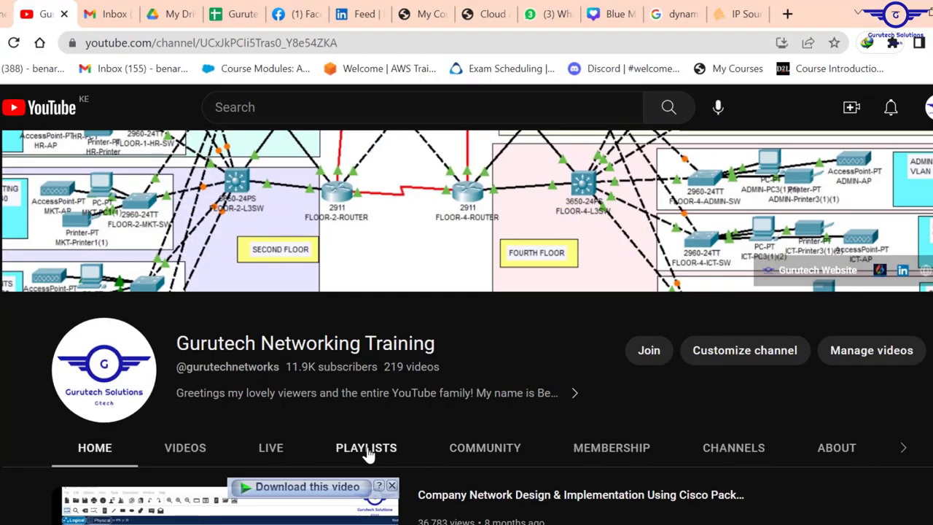
From the Gurutech channel's Playlists, start the CCNA Networking Projects Topic Recap 2023-2024 playlist.
left_click(366, 448)
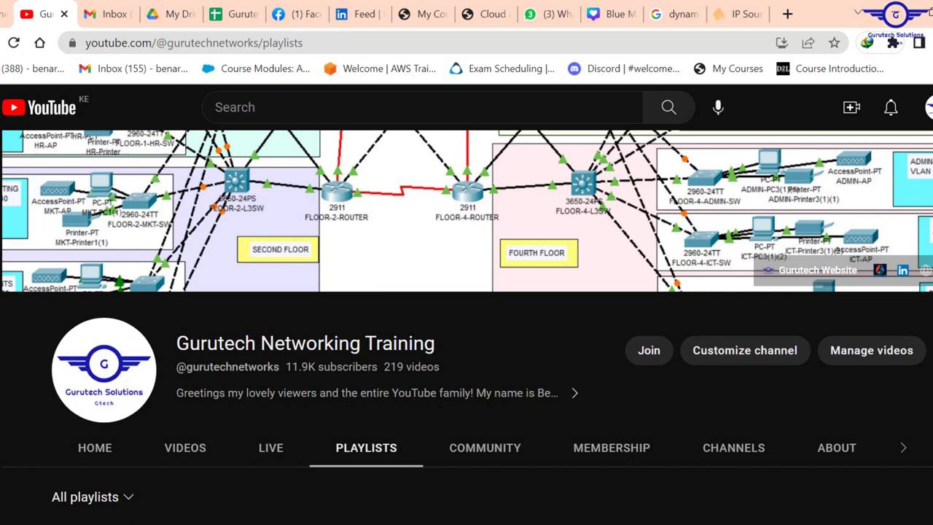
scroll("down", 3)
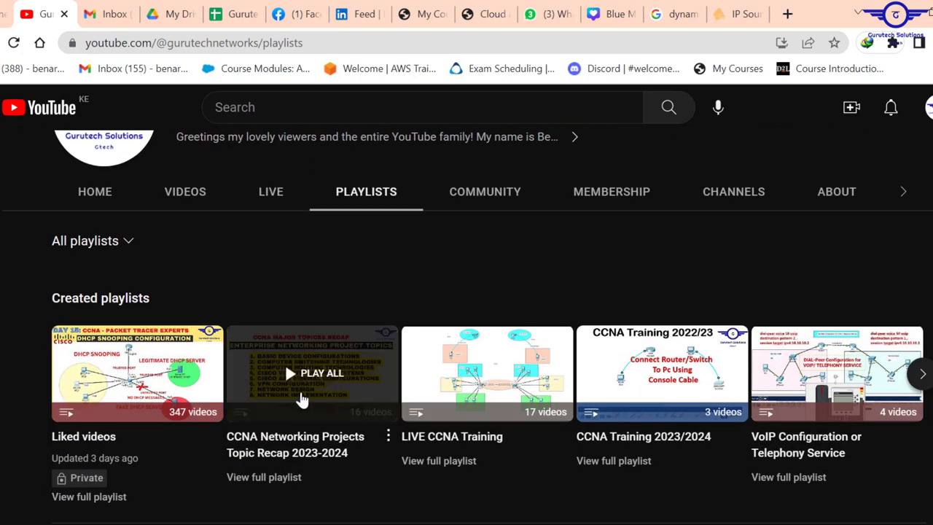
mouse_move(353, 443)
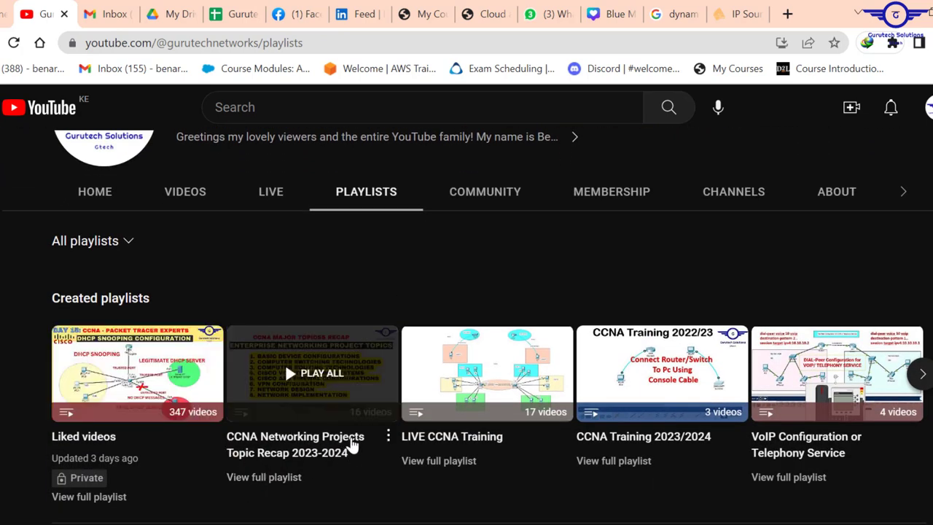
left_click(312, 374)
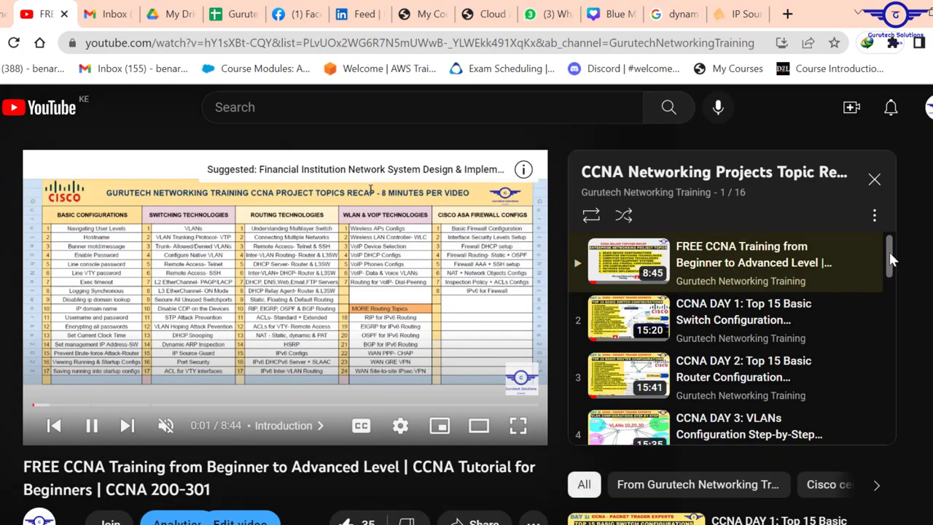
scroll("down", 3)
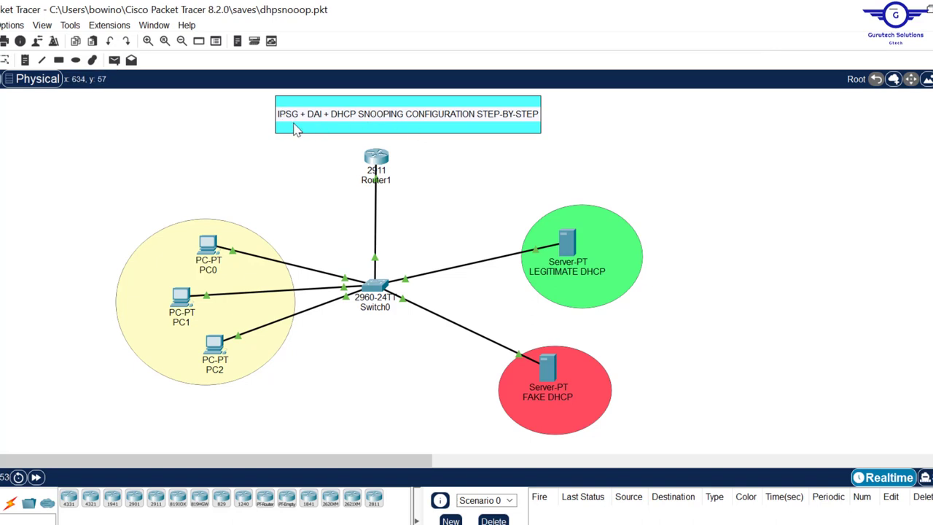
mouse_move(350, 128)
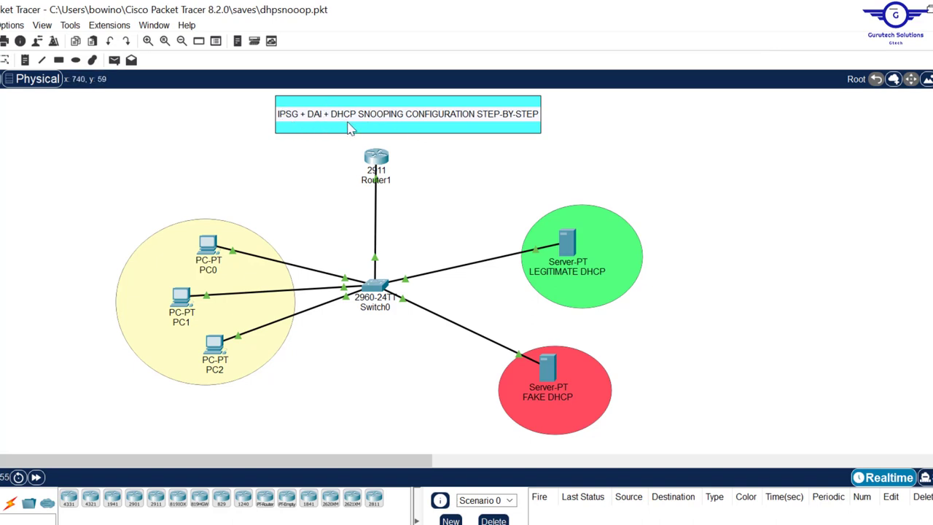
mouse_move(548, 134)
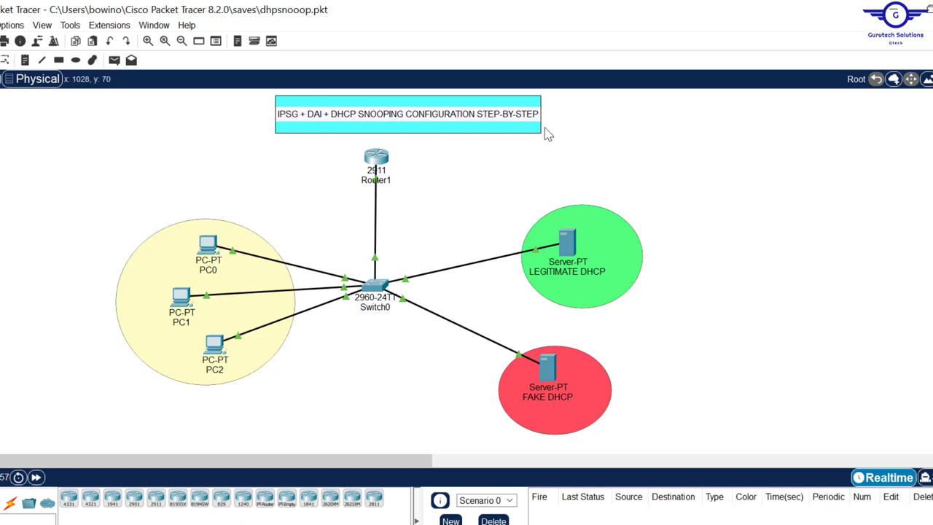
mouse_move(354, 119)
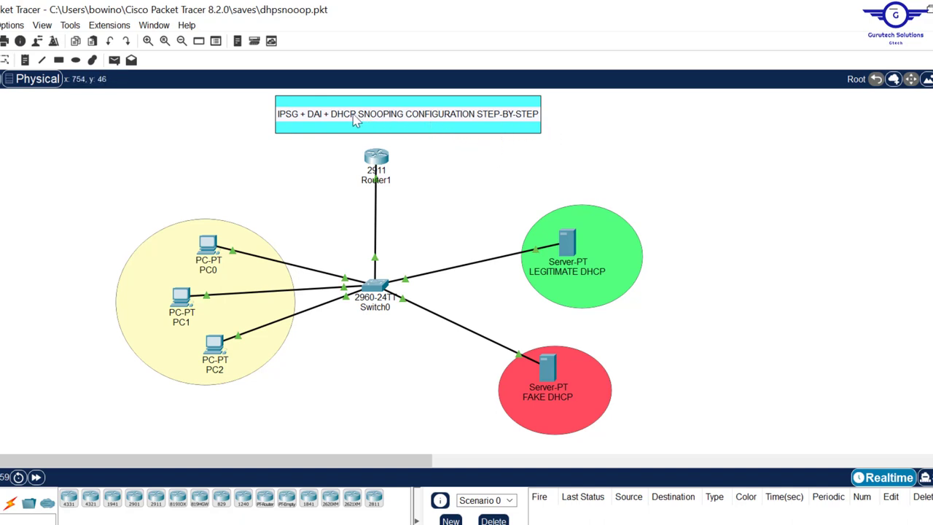
mouse_move(423, 123)
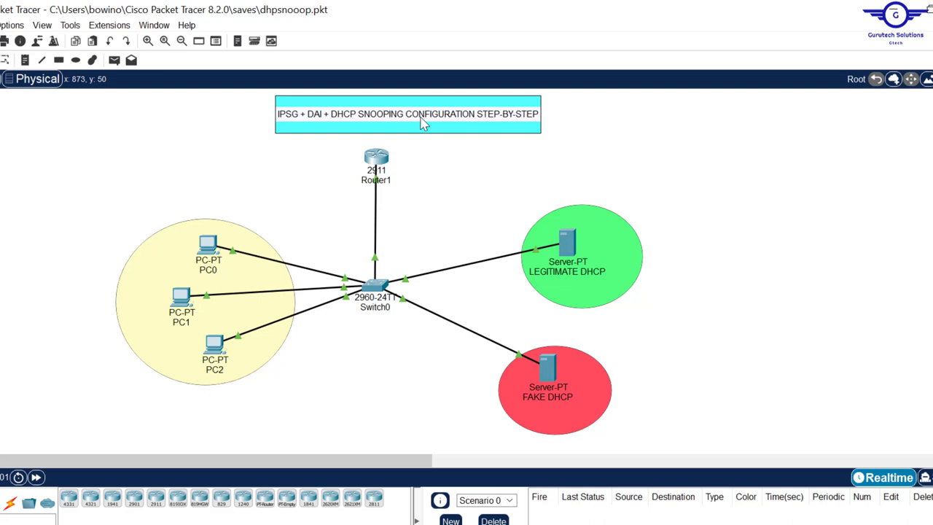
mouse_move(329, 124)
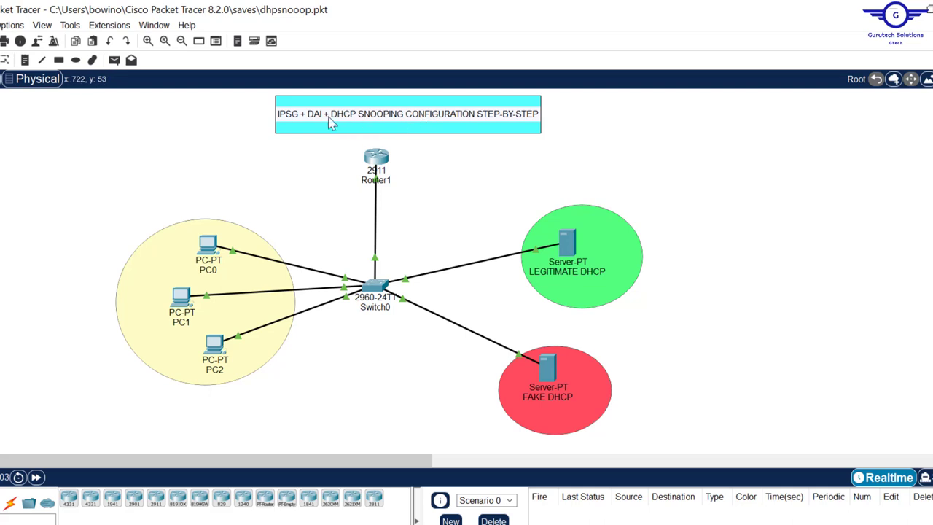
mouse_move(298, 119)
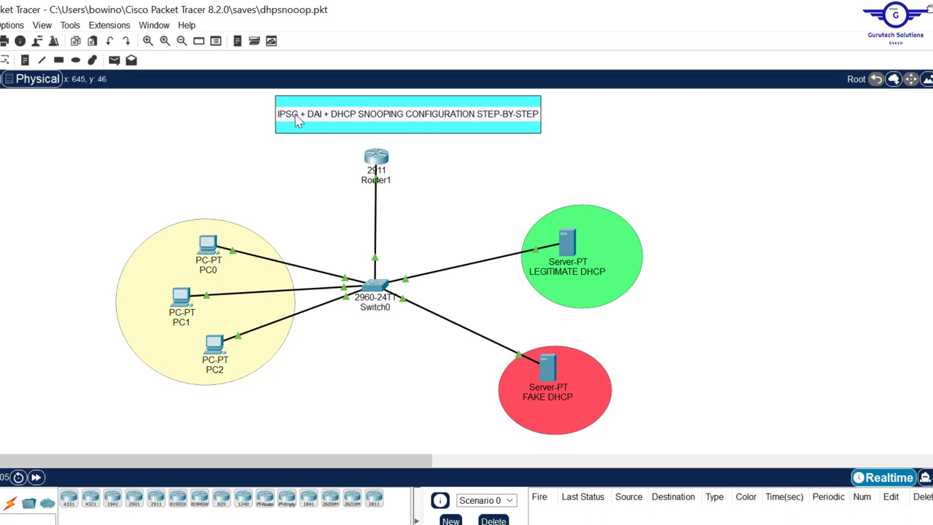
mouse_move(328, 131)
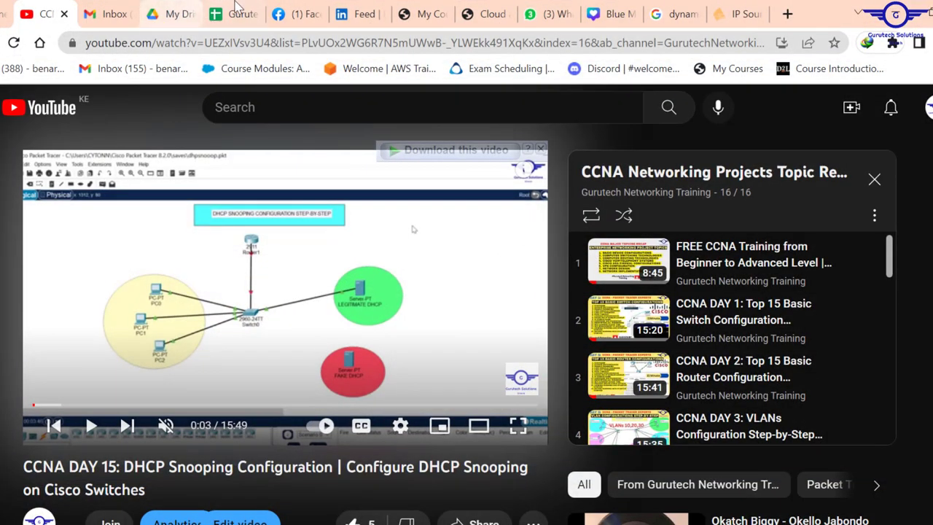
Review the Dynamic ARP Inspection and IP Source Guard entries in the CCNA topics sheet.
left_click(234, 13)
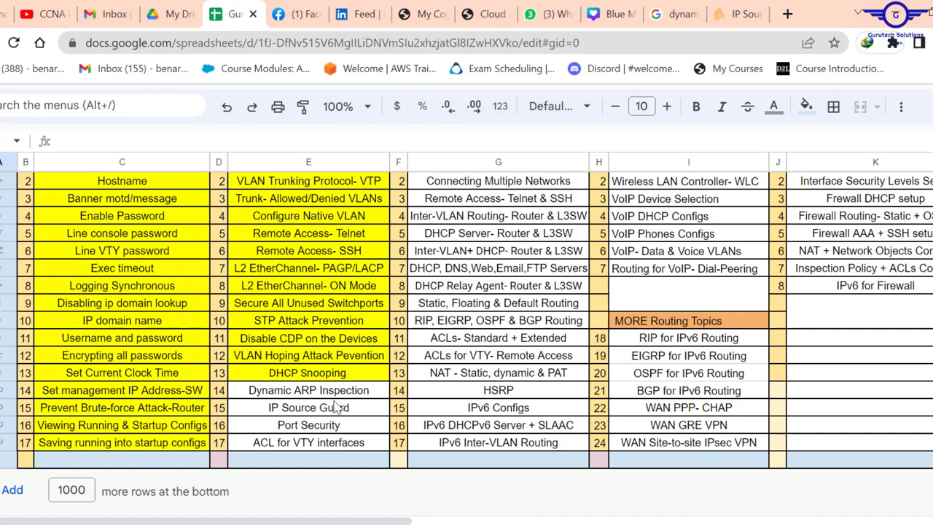
left_click(309, 391)
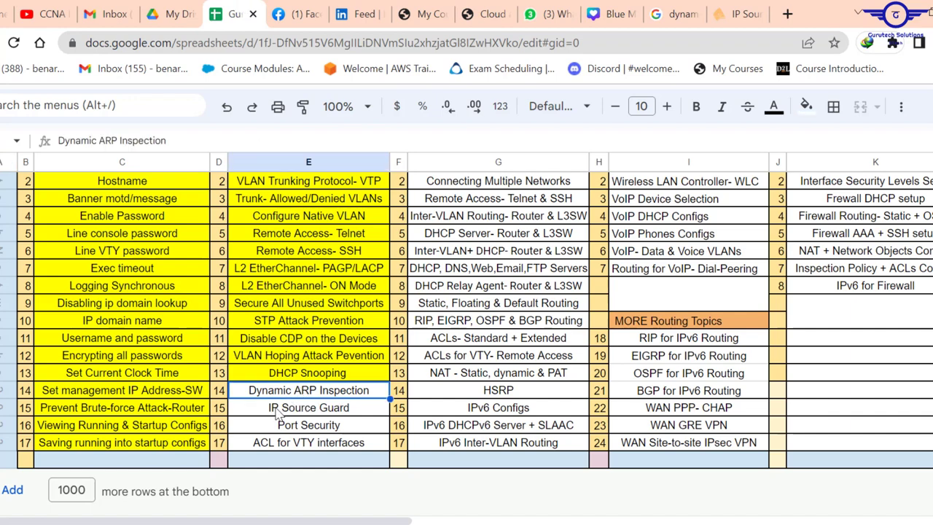
left_click(307, 408)
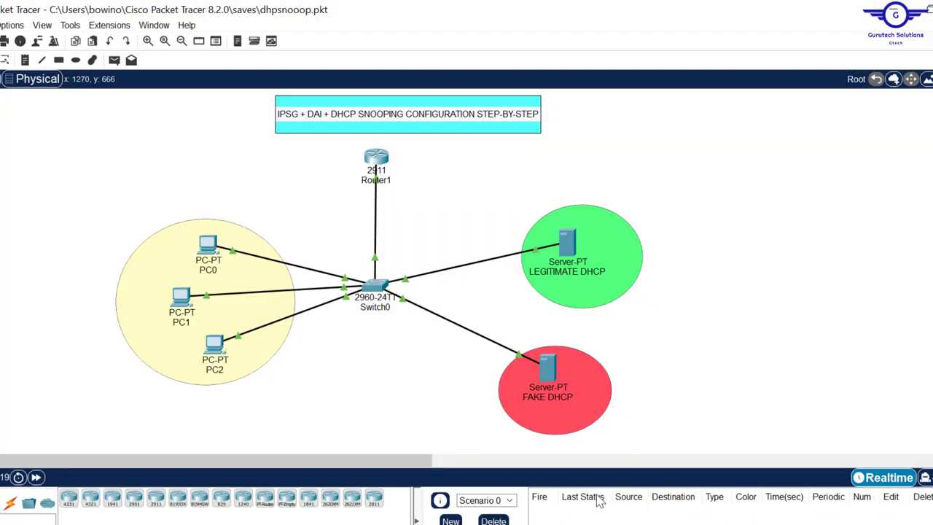
mouse_move(522, 198)
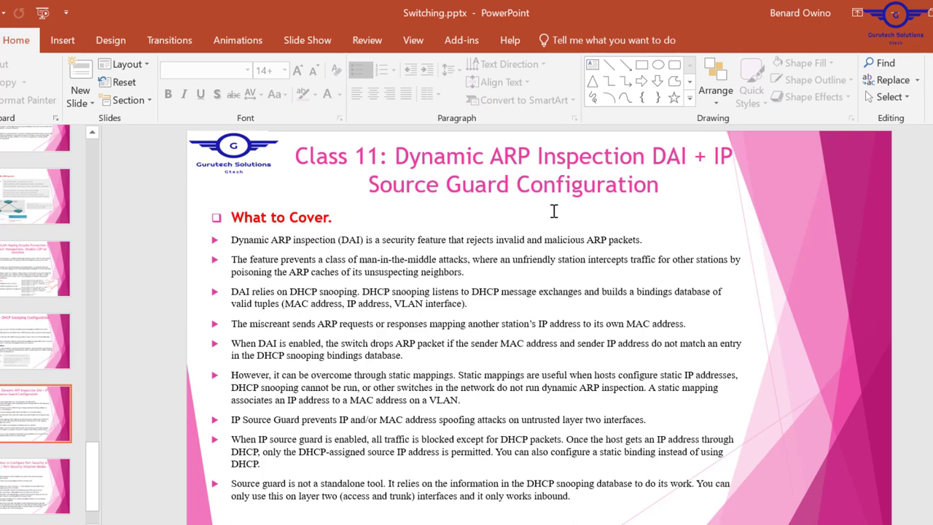
mouse_move(376, 257)
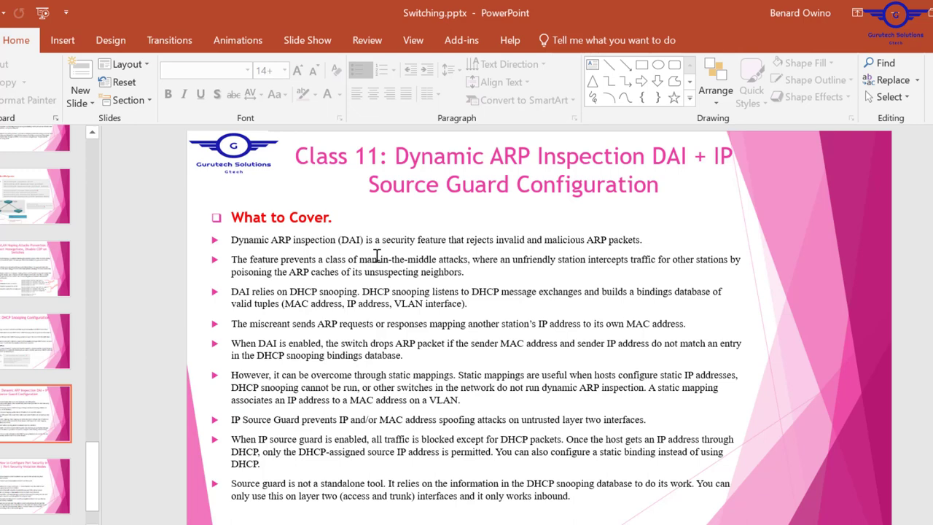
mouse_move(567, 329)
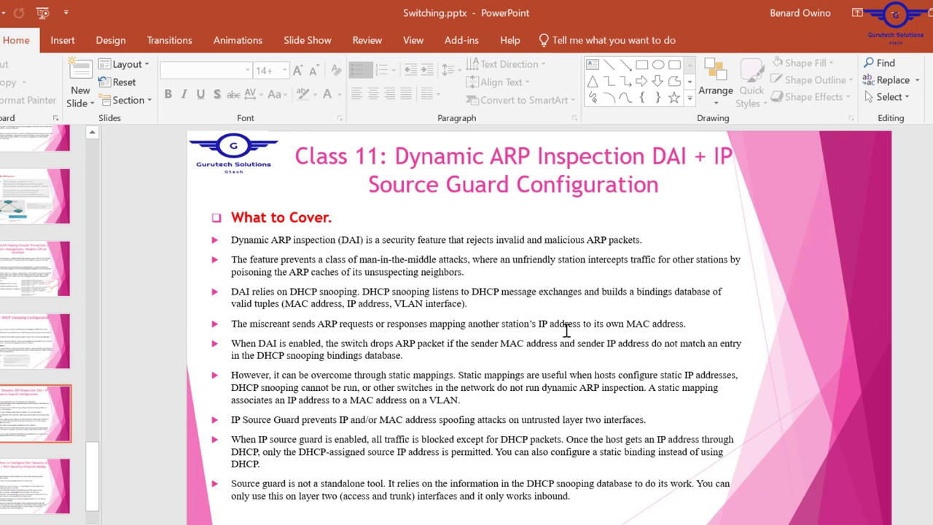
mouse_move(534, 248)
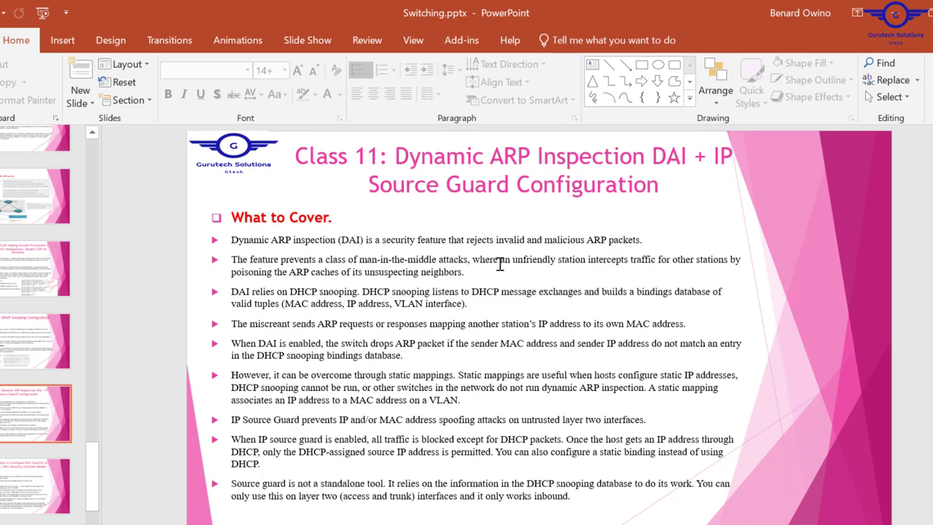
mouse_move(455, 280)
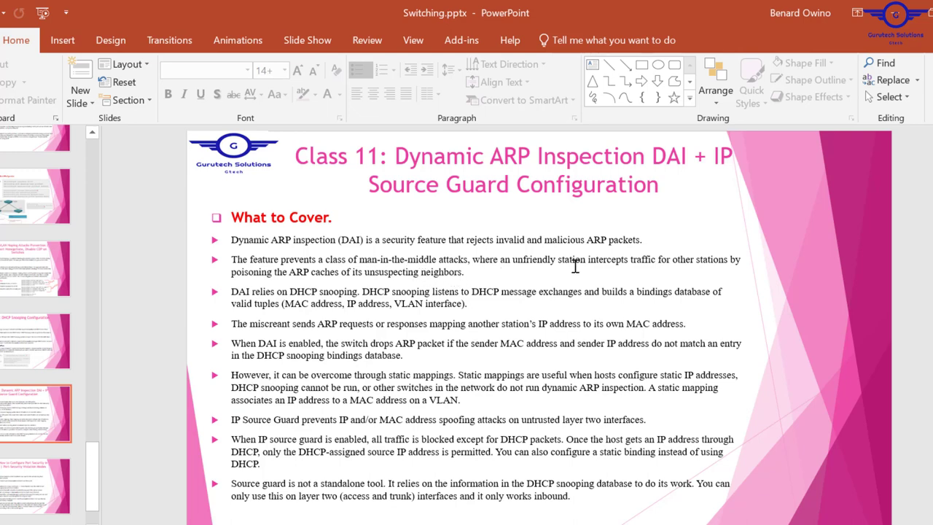
mouse_move(611, 271)
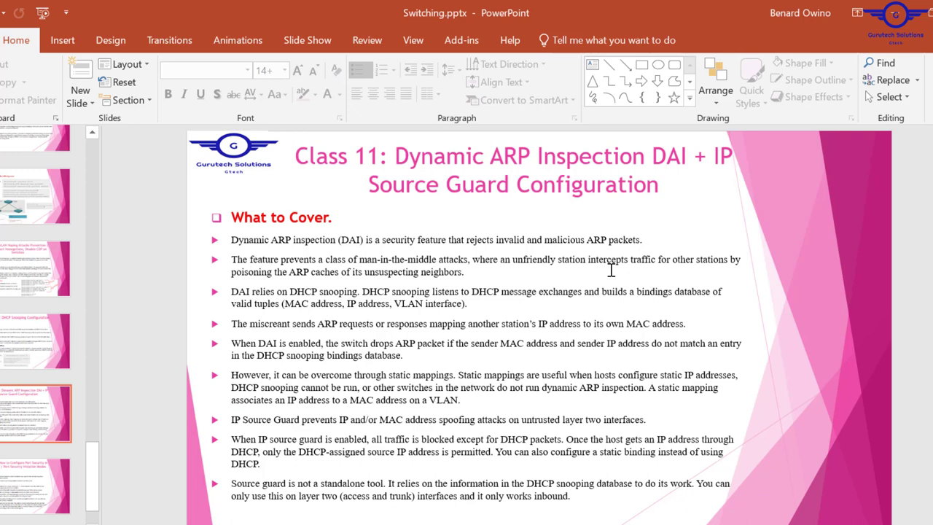
mouse_move(673, 278)
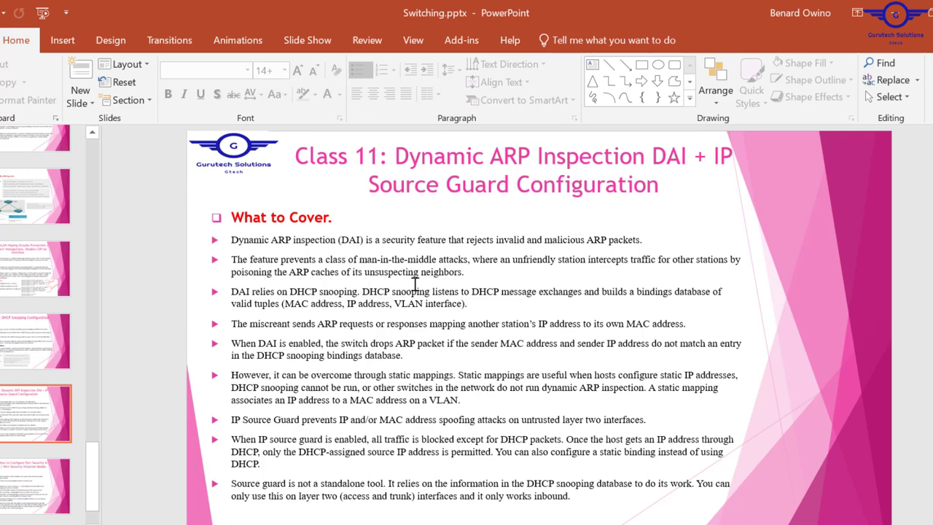
mouse_move(426, 286)
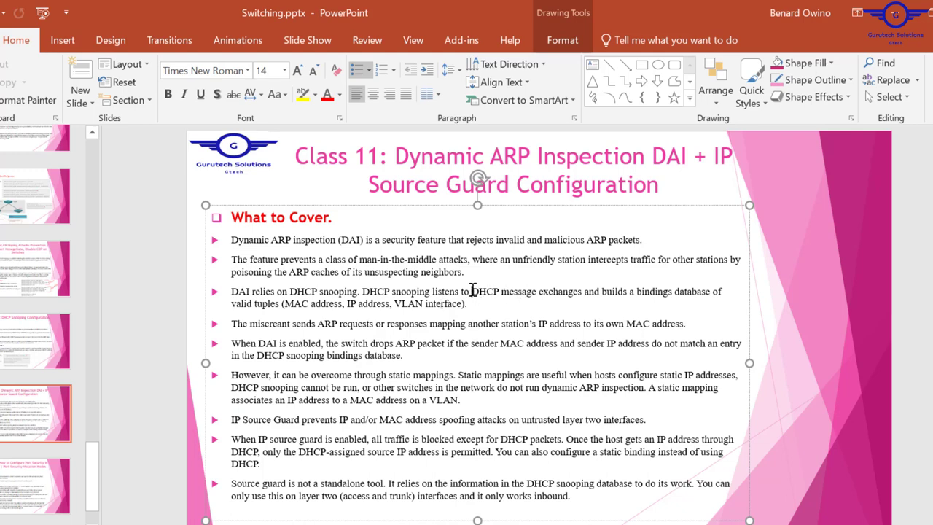
left_click_drag(473, 292, 466, 305)
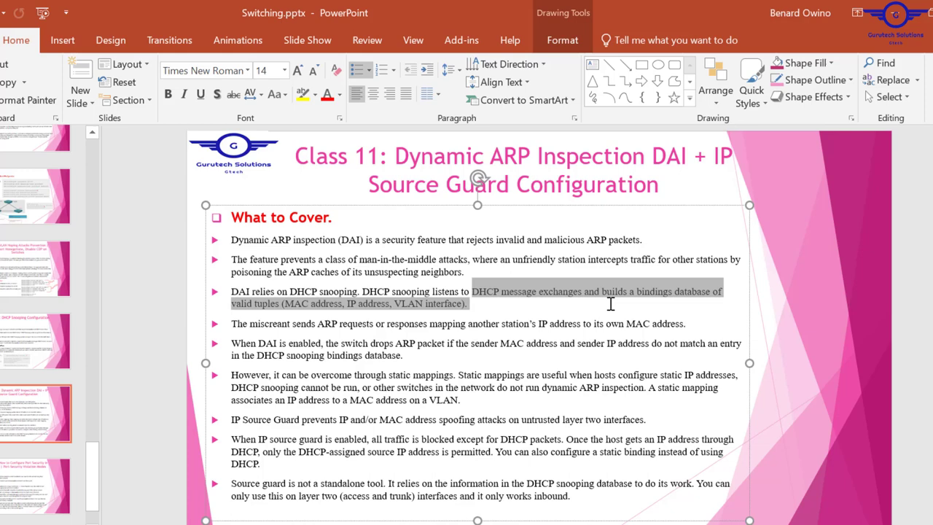
mouse_move(392, 315)
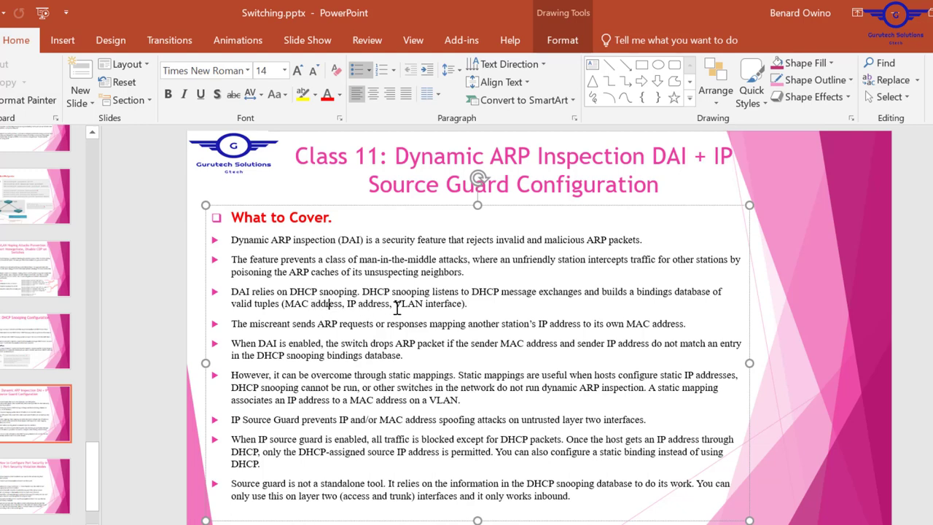
mouse_move(461, 314)
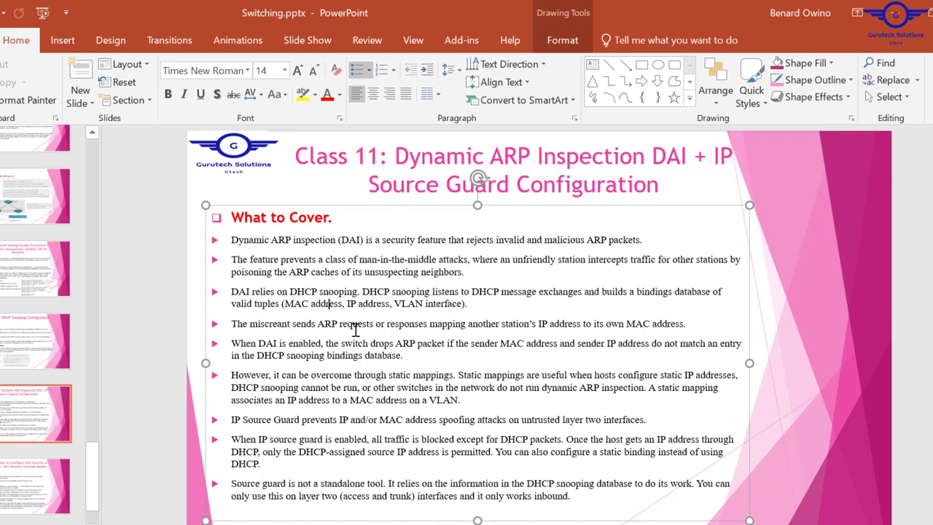
mouse_move(478, 341)
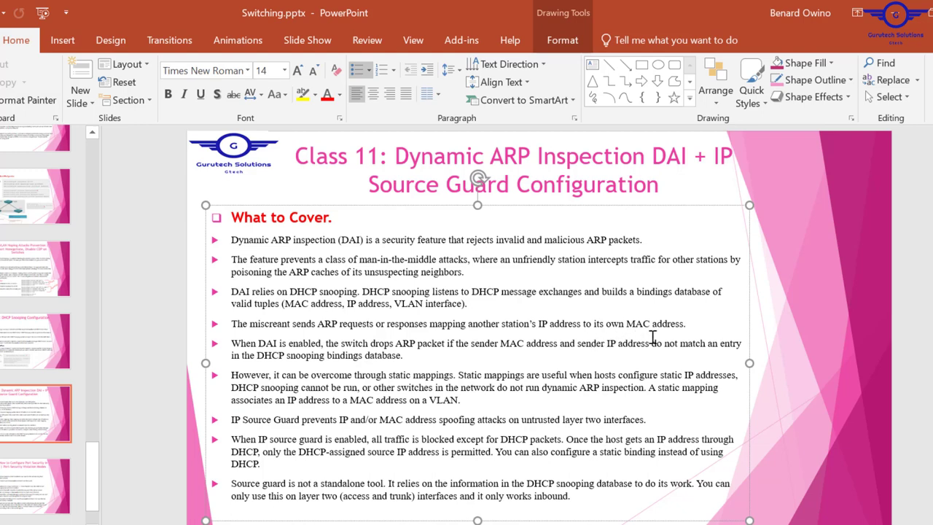
mouse_move(335, 344)
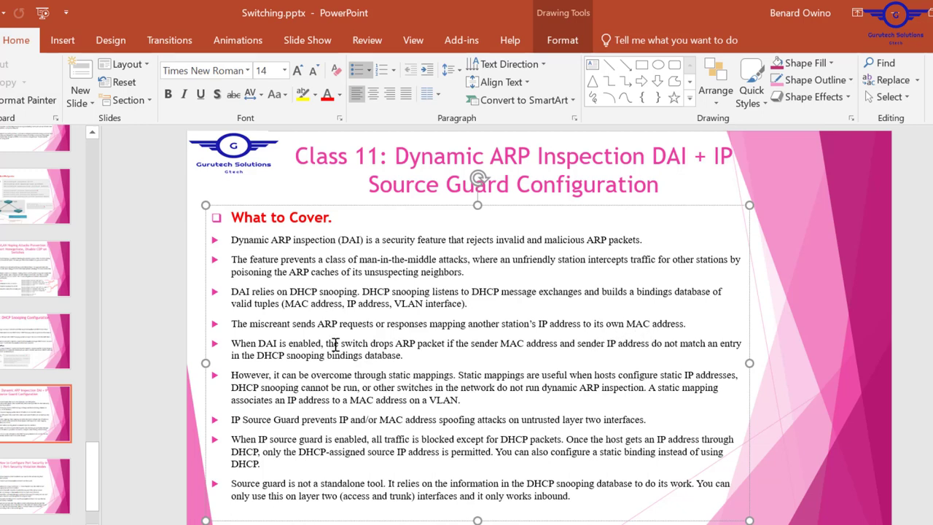
mouse_move(268, 343)
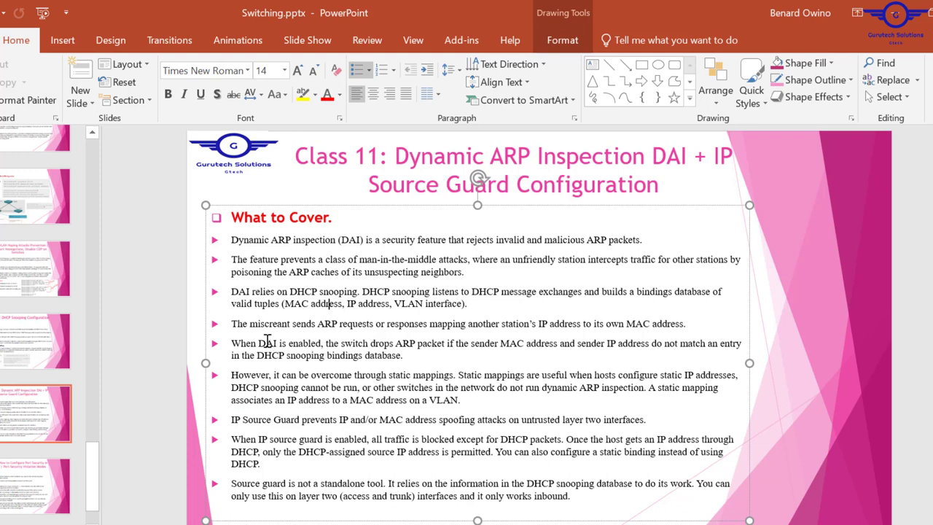
mouse_move(348, 347)
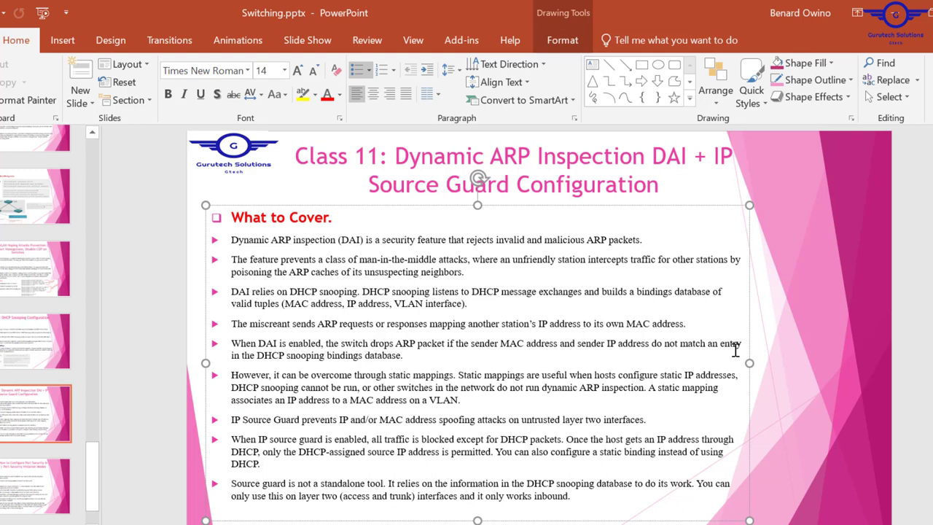
mouse_move(405, 356)
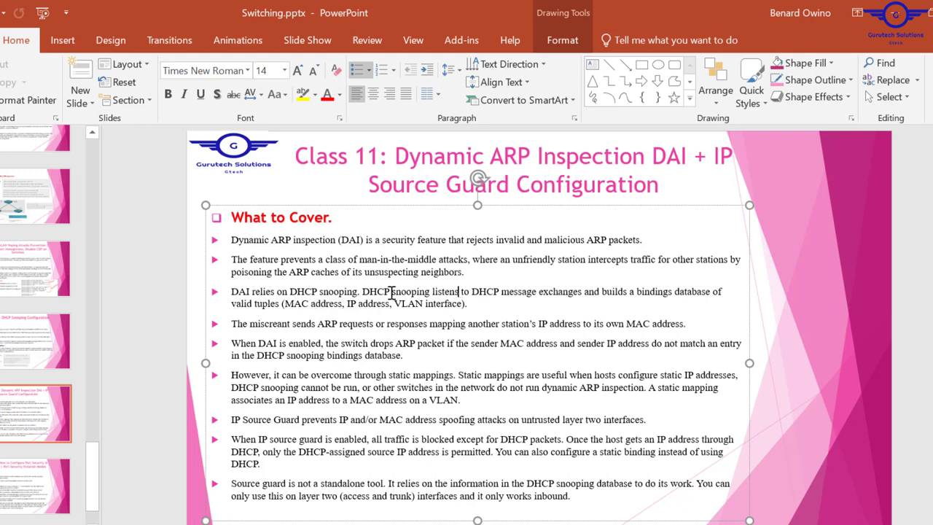
double_click(390, 292)
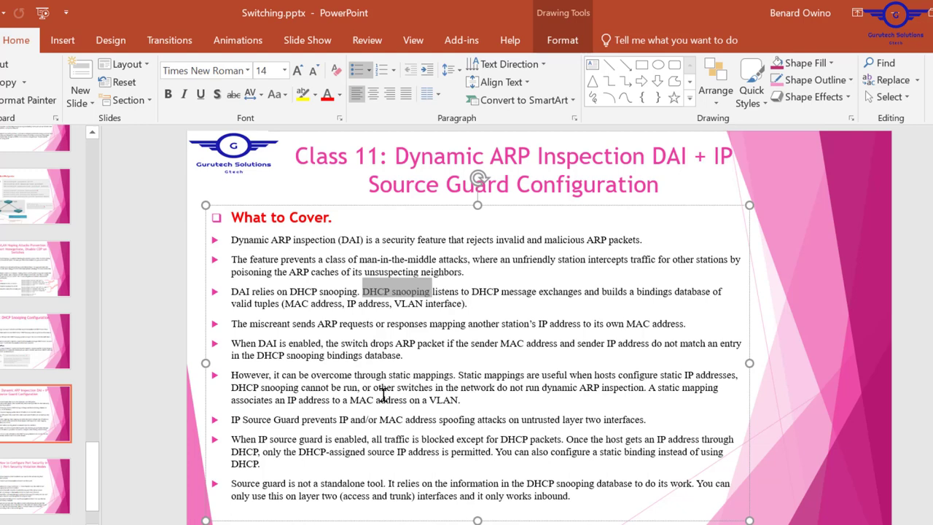
mouse_move(547, 377)
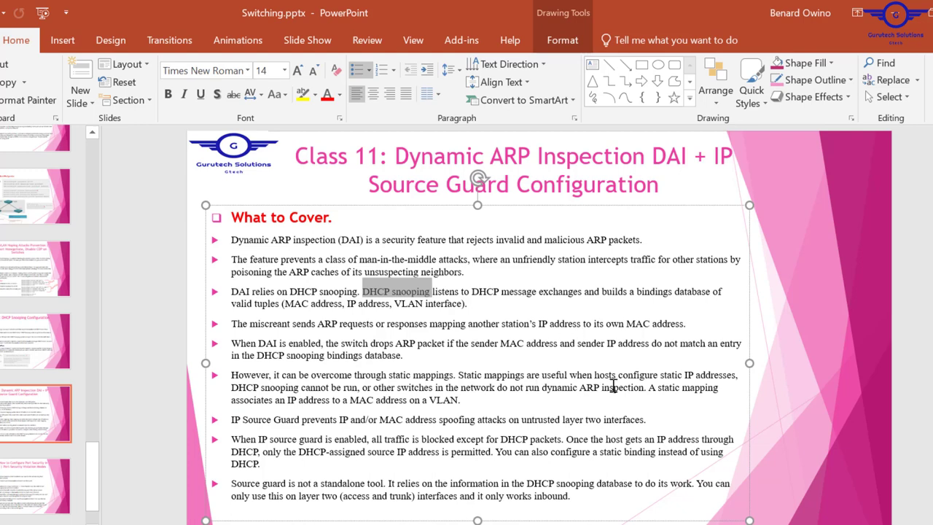
mouse_move(391, 361)
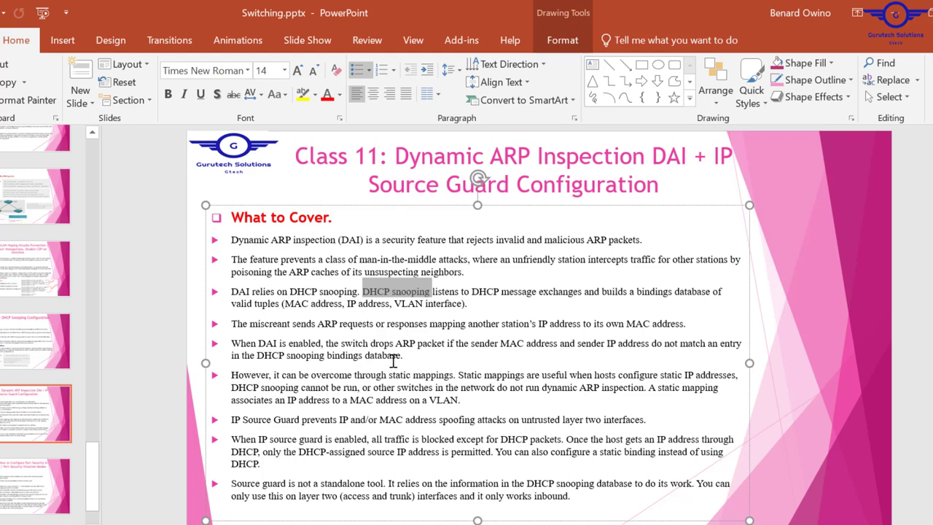
mouse_move(399, 397)
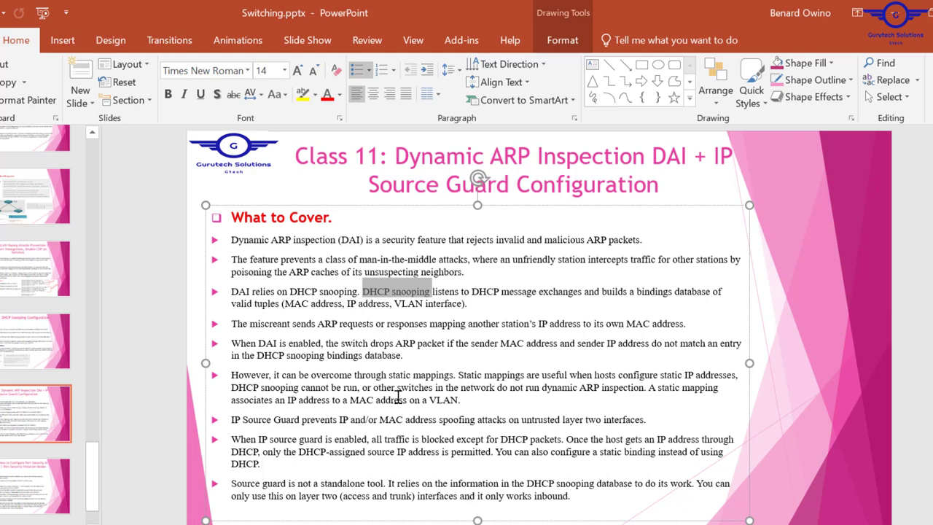
mouse_move(611, 399)
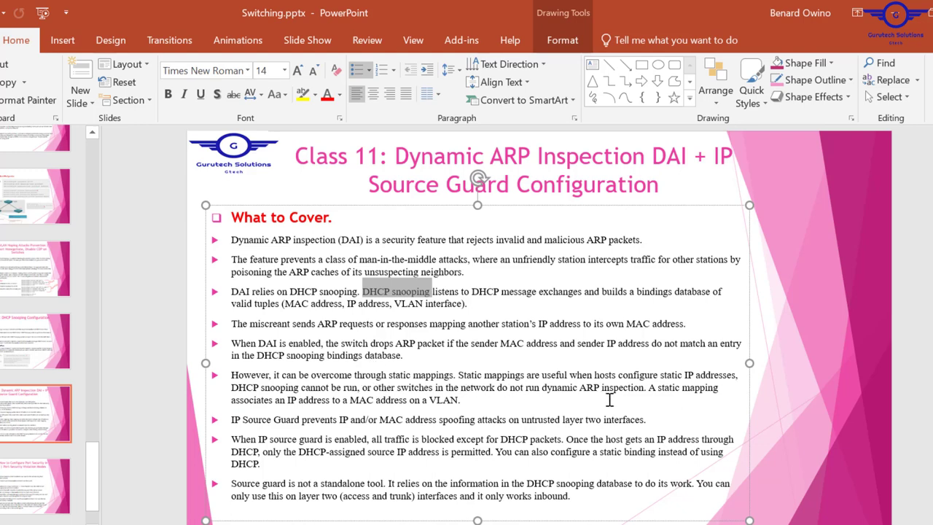
mouse_move(673, 394)
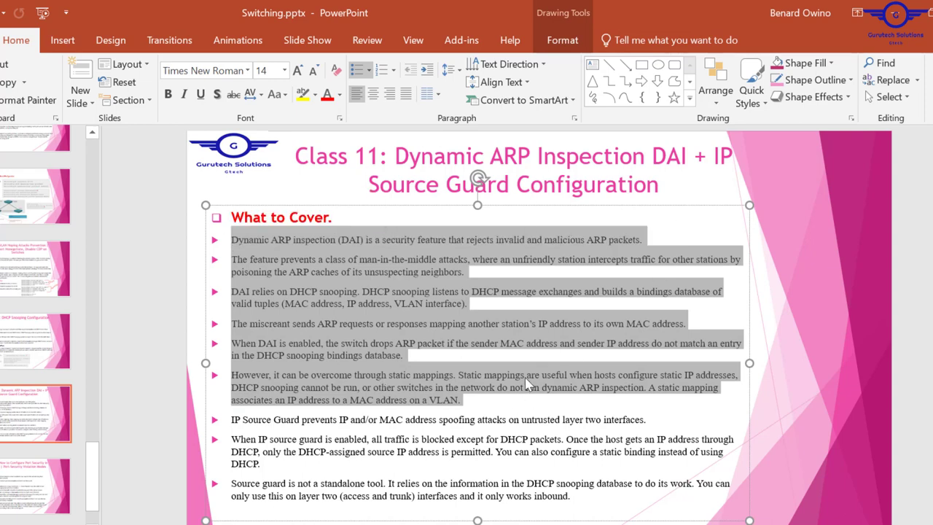
Review the remaining slide bullets, then return to the DHCP Snooping Configuration video.
left_click(324, 429)
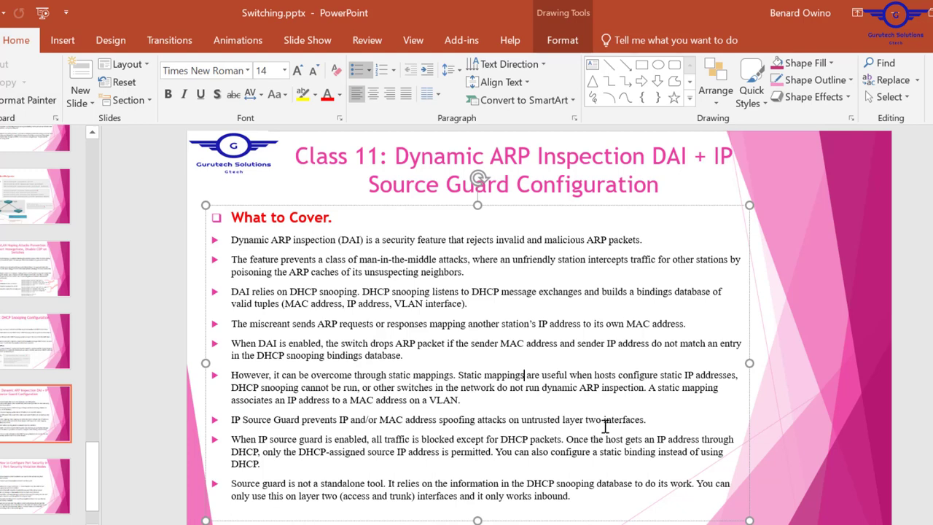
mouse_move(700, 438)
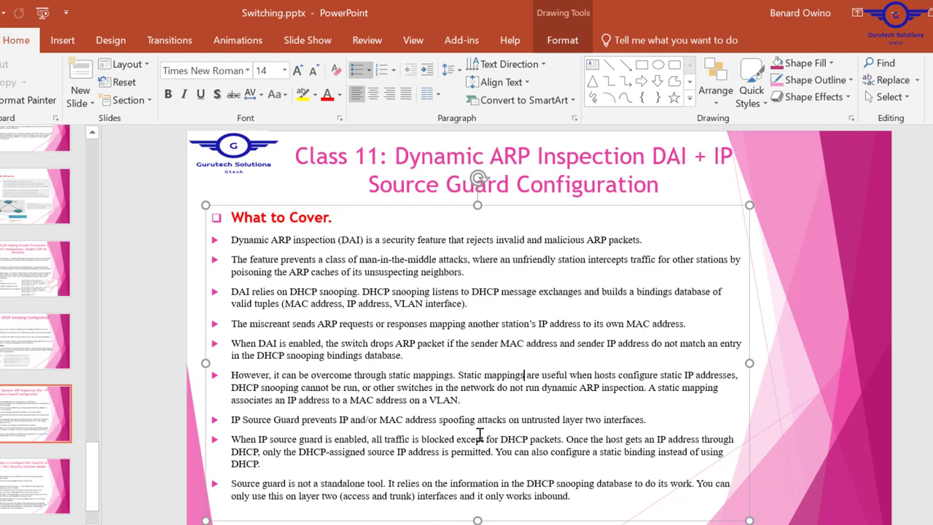
mouse_move(286, 440)
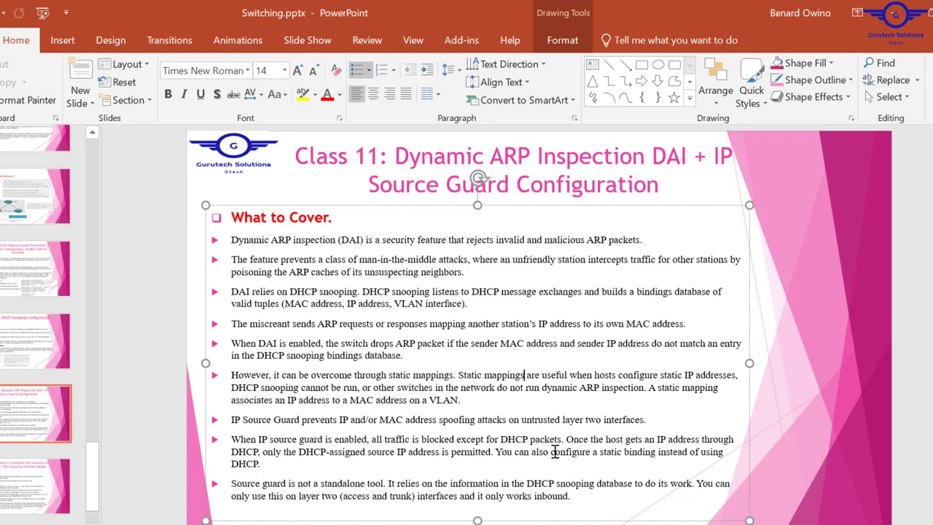
double_click(528, 439)
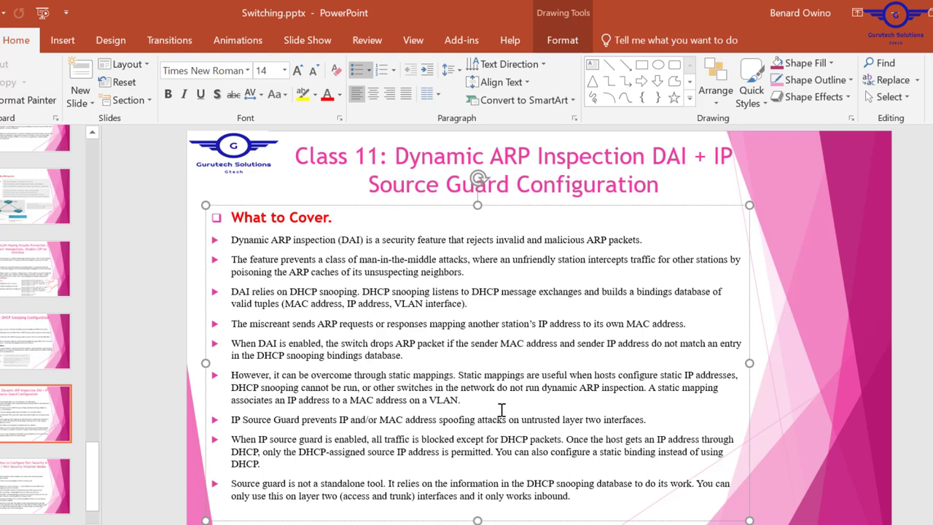
mouse_move(387, 472)
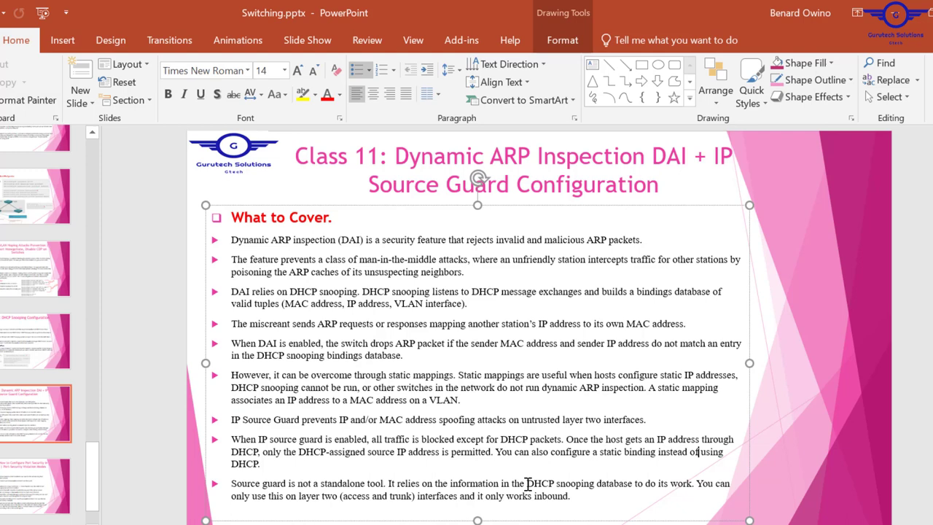
double_click(559, 484)
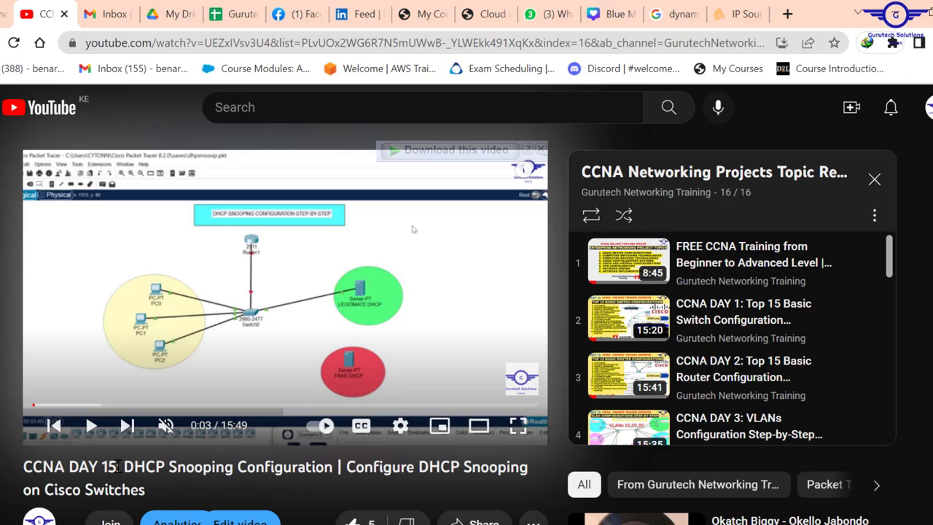
Note the video's day number and switch back to dhpsnooop.pkt with config-guide.txt open.
double_click(102, 466)
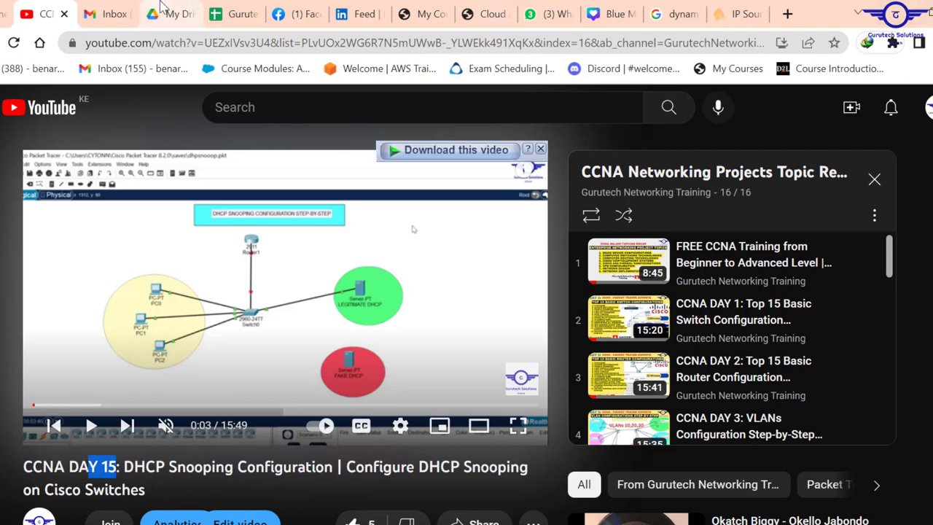
left_click(226, 14)
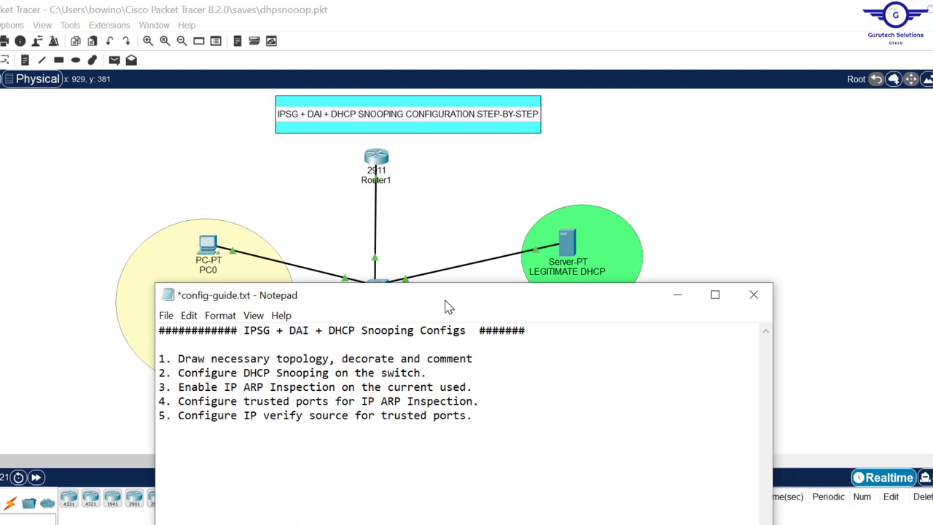
Shift the Notepad guide down to uncover Switch0 and its connected PCs.
left_click_drag(449, 294, 452, 289)
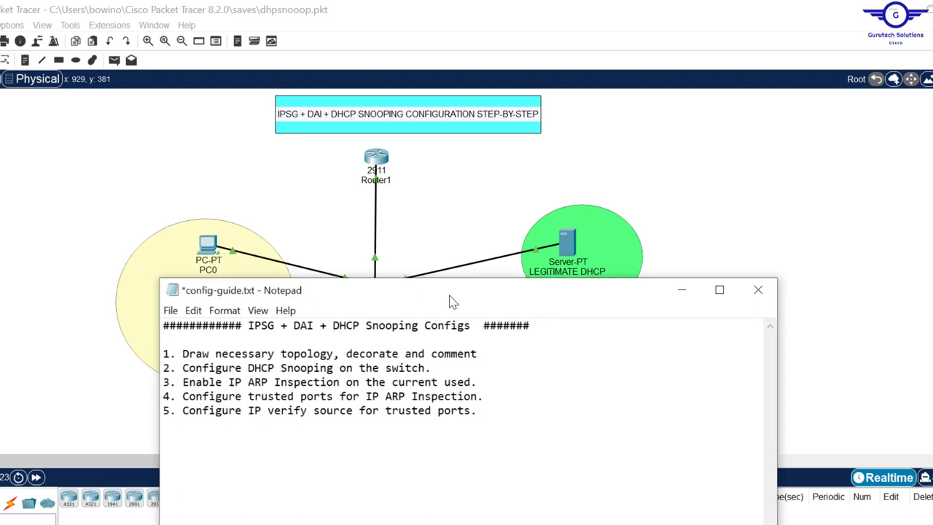
mouse_move(397, 343)
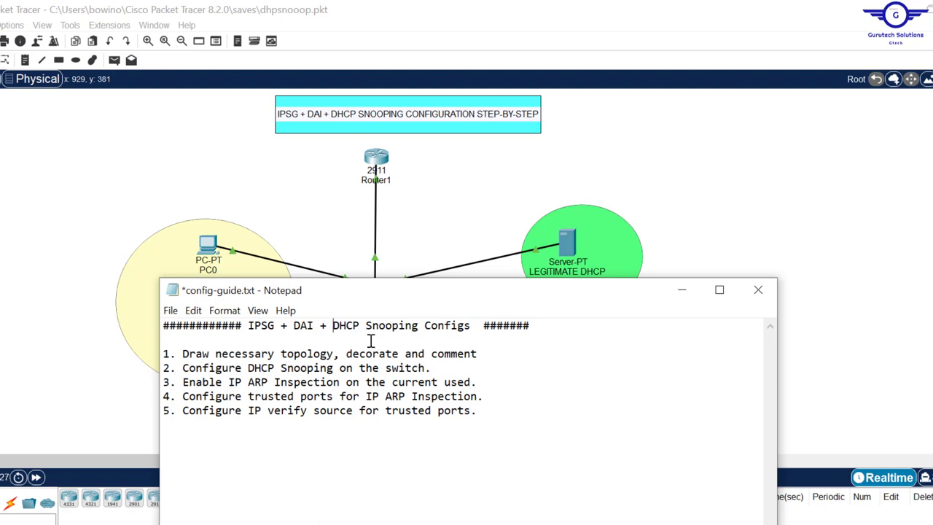
mouse_move(401, 288)
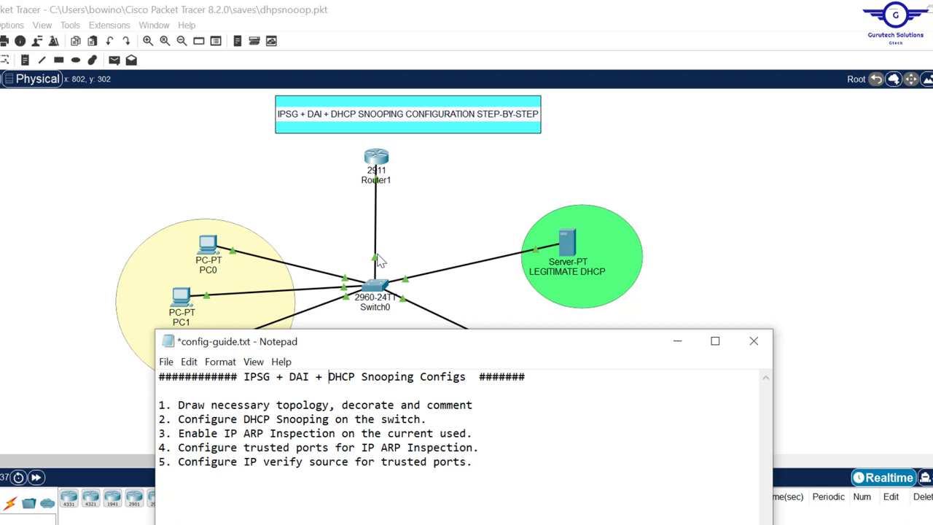
mouse_move(412, 286)
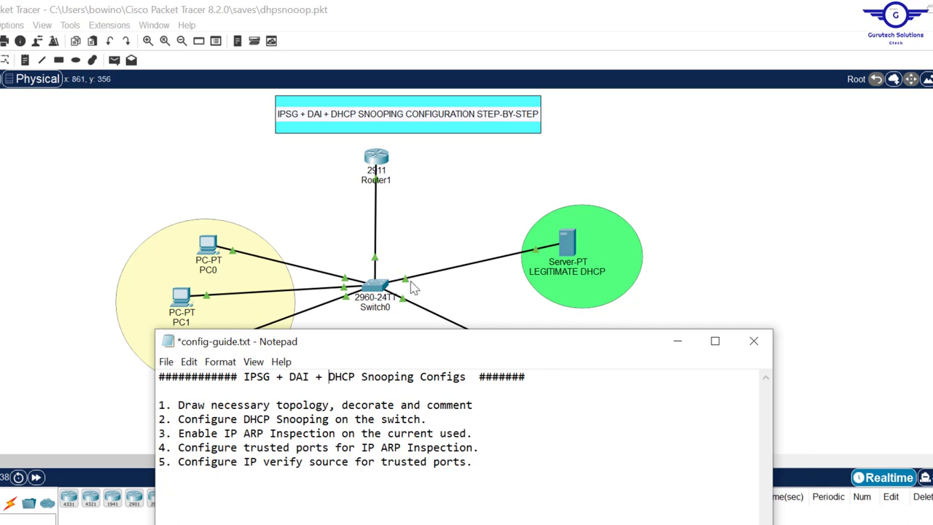
mouse_move(408, 280)
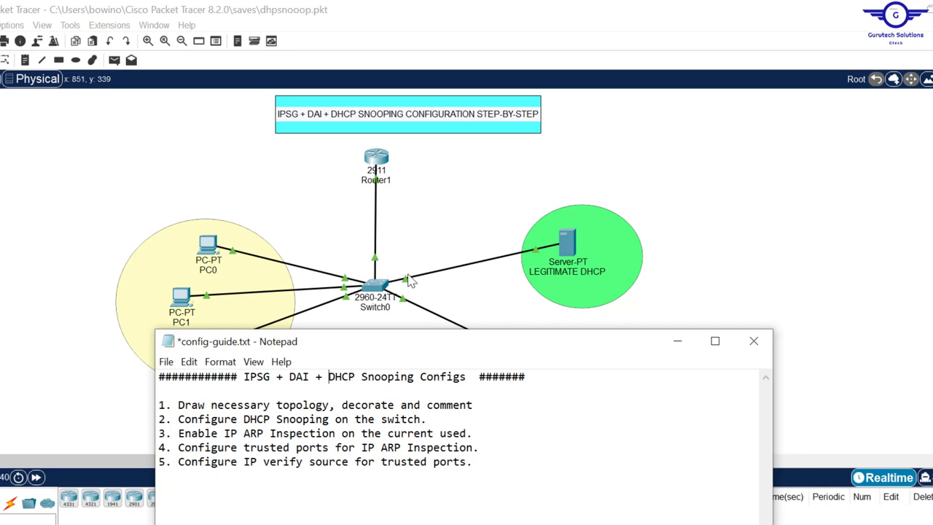
mouse_move(371, 257)
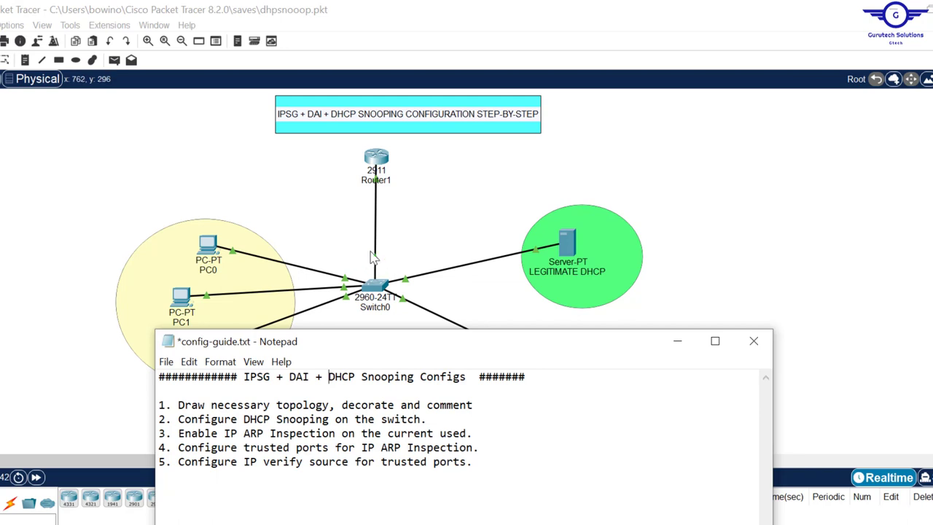
mouse_move(408, 257)
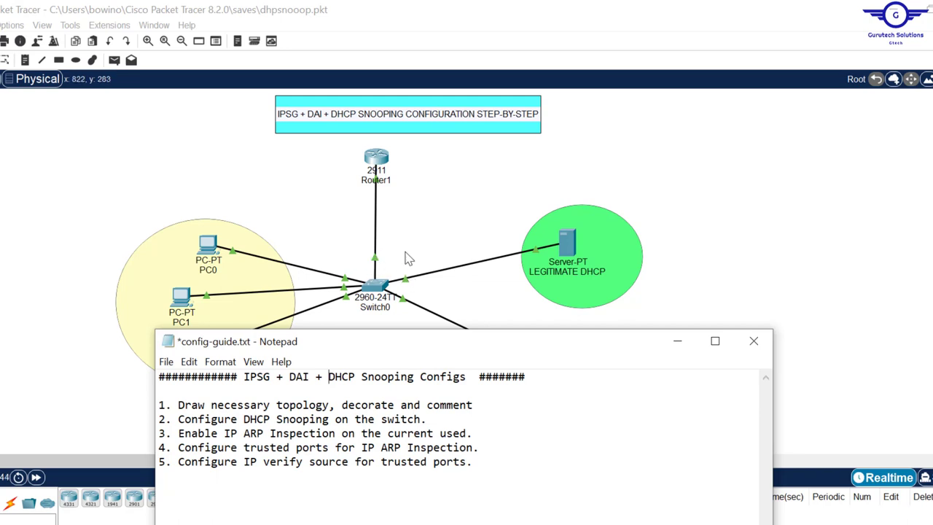
mouse_move(400, 284)
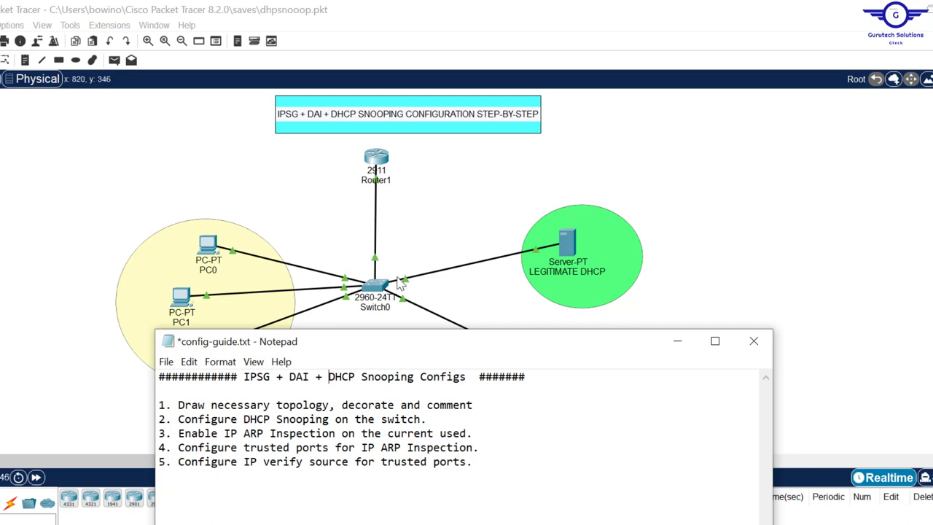
mouse_move(432, 273)
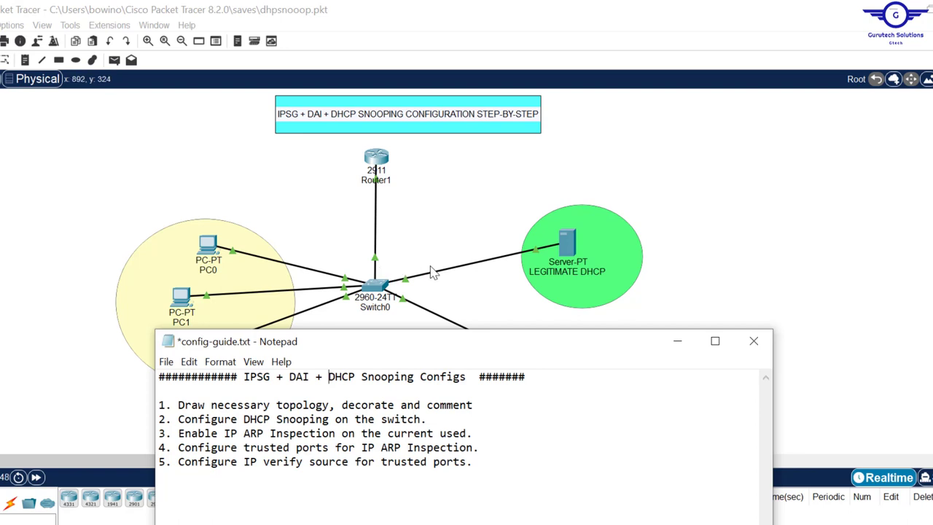
mouse_move(405, 273)
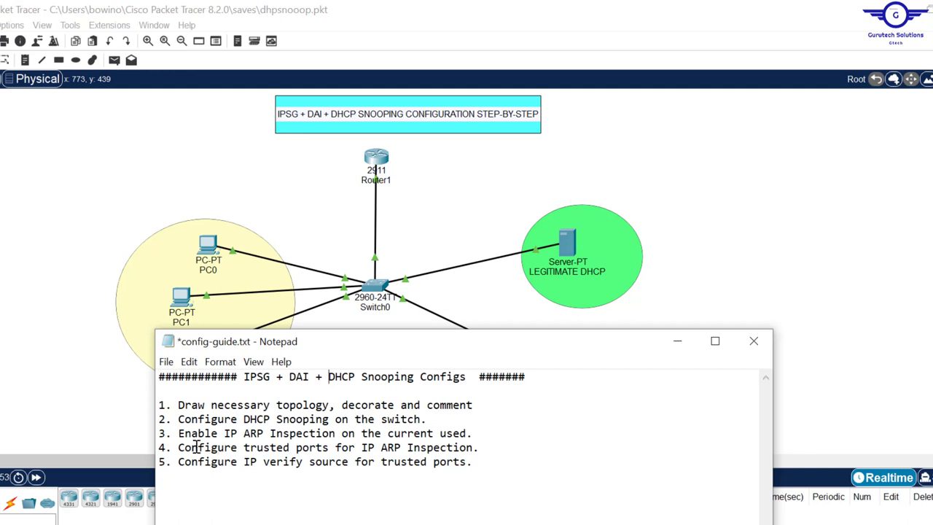
mouse_move(306, 425)
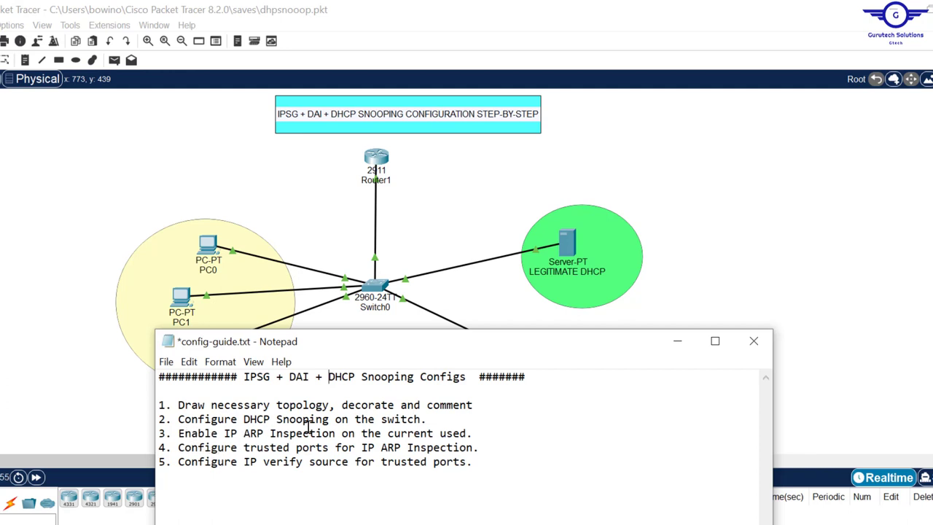
mouse_move(455, 432)
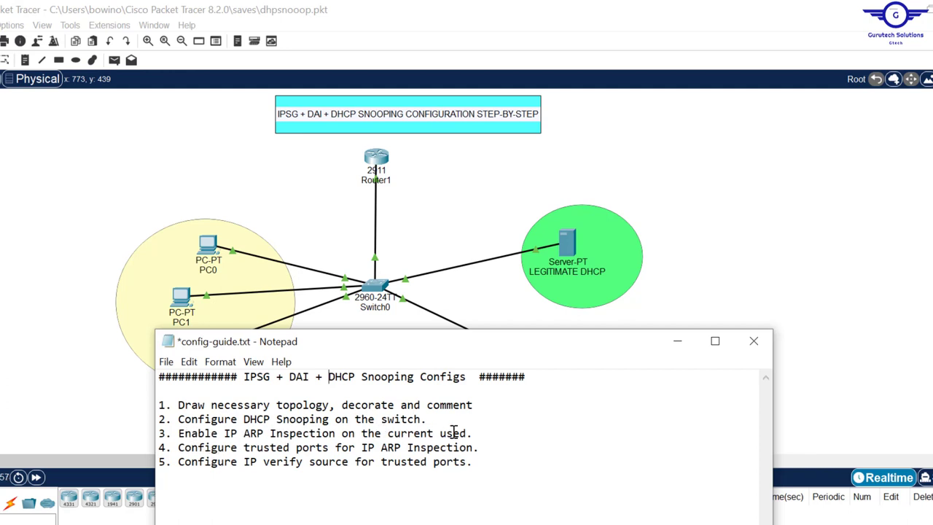
mouse_move(436, 437)
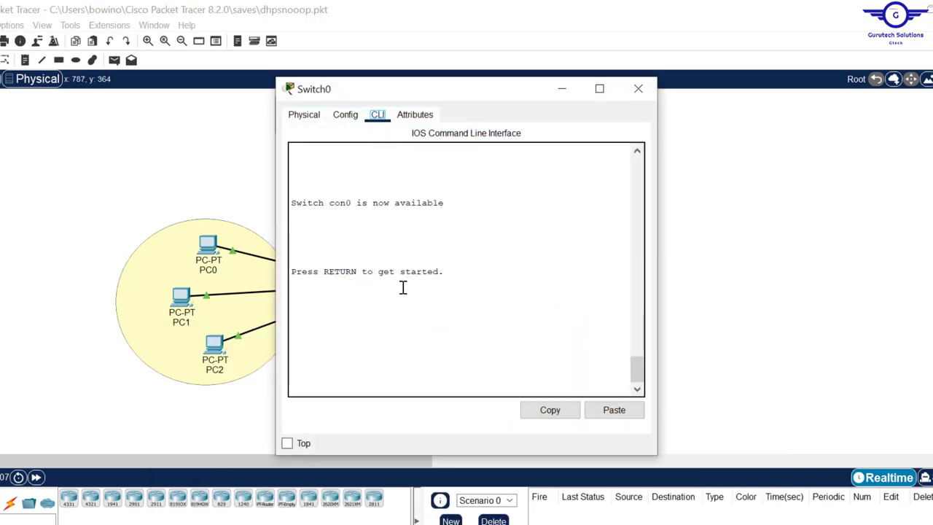
On Switch0 enter global config and enable ip arp inspection for VLAN 1.
type("EN")
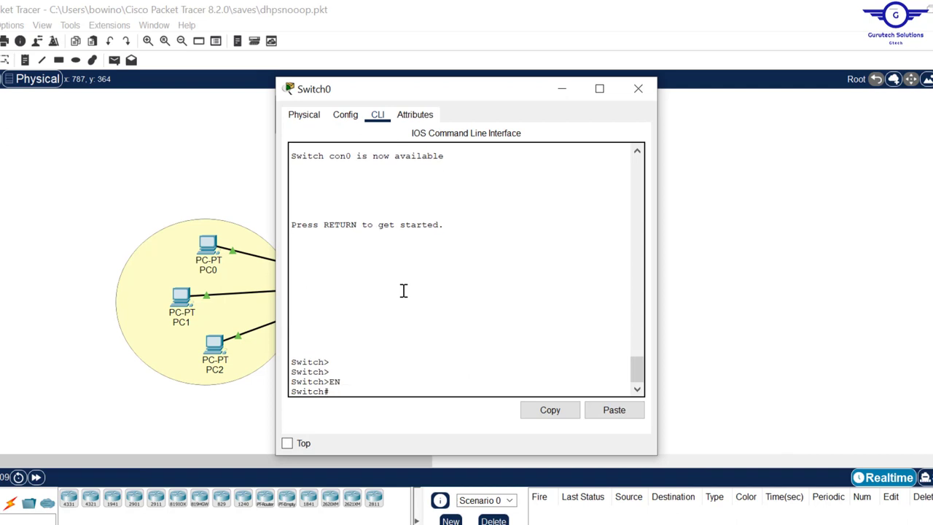
type("conf t")
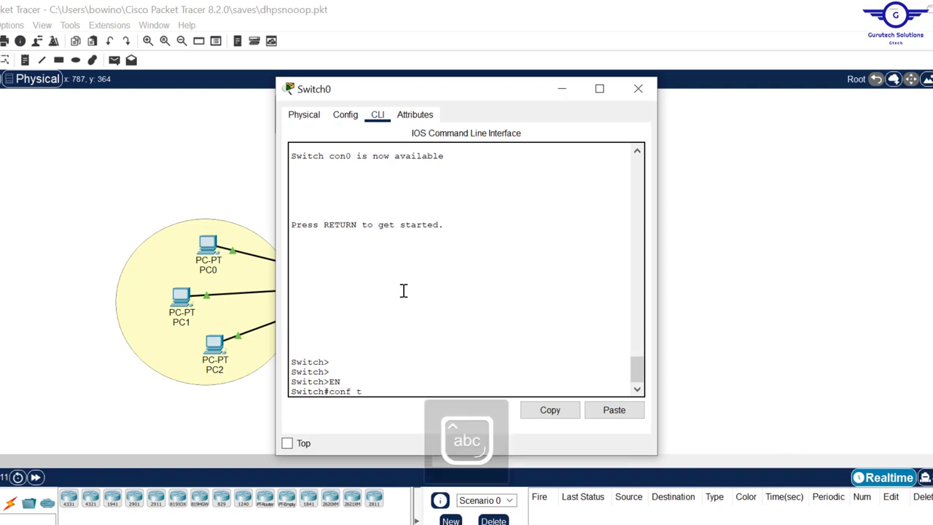
type("ip")
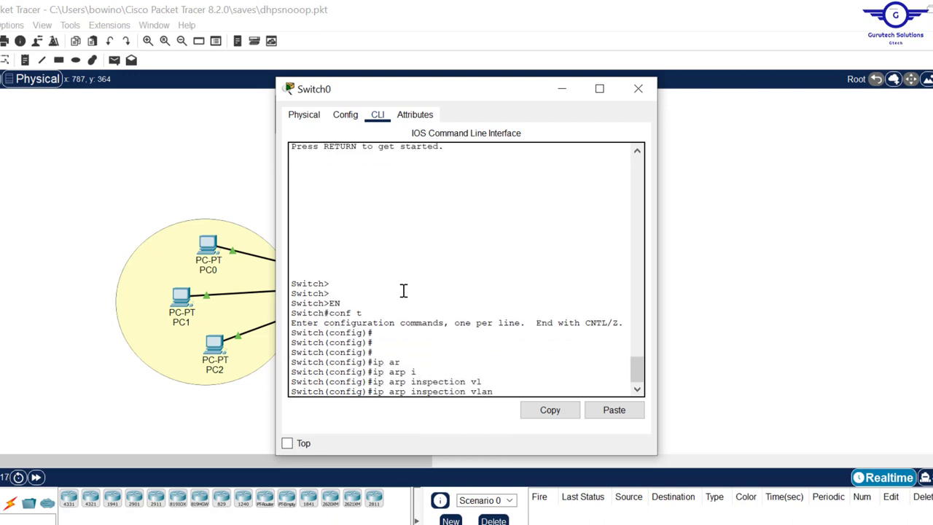
type("1")
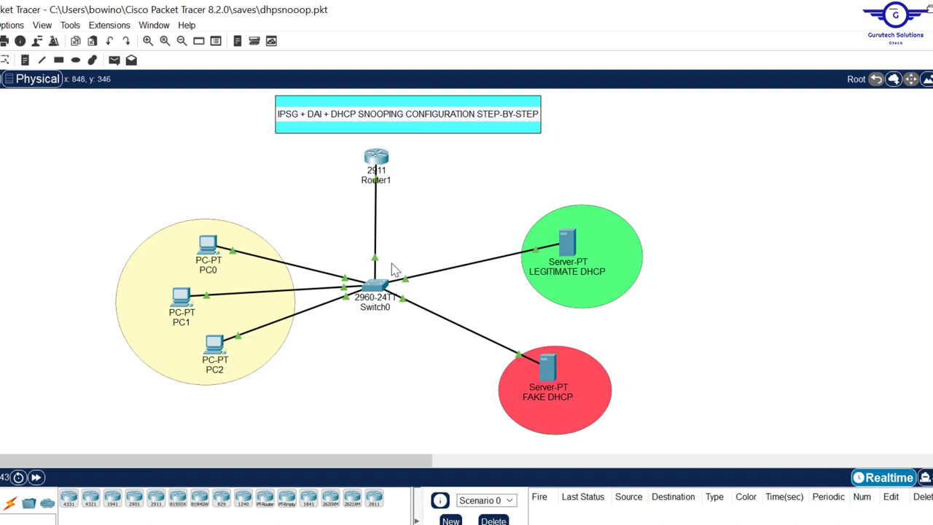
mouse_move(376, 268)
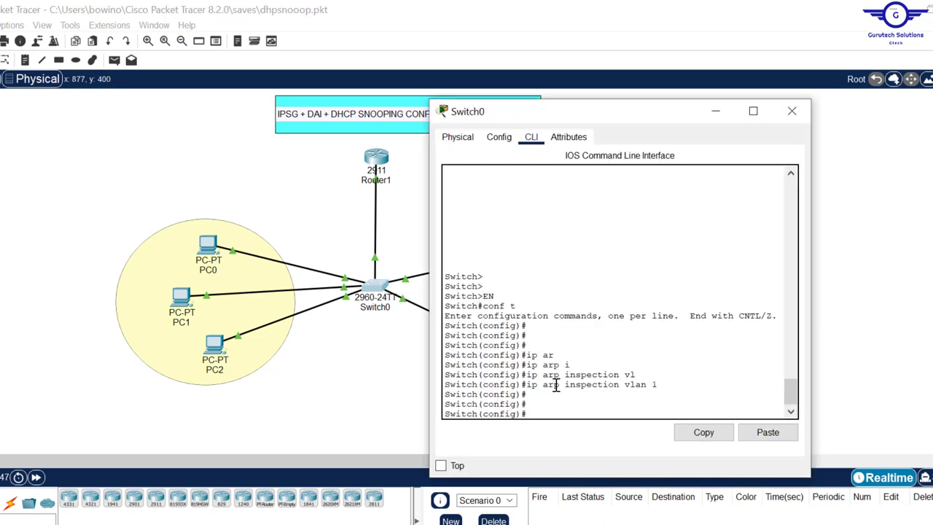
Check the startup config shows Fa0/1 and Fa0/2 snooping-trusted, then select interface range fa0/1-2.
type("do sh start")
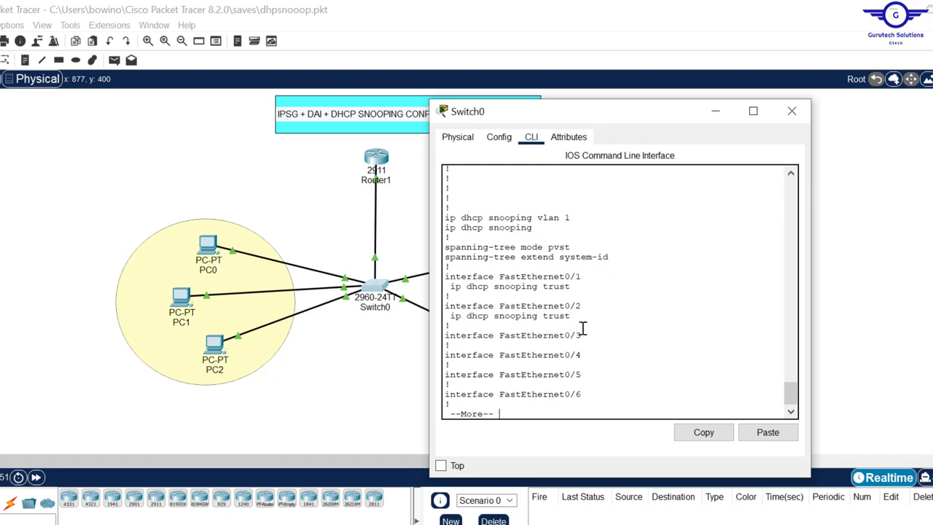
left_click_drag(449, 285, 572, 315)
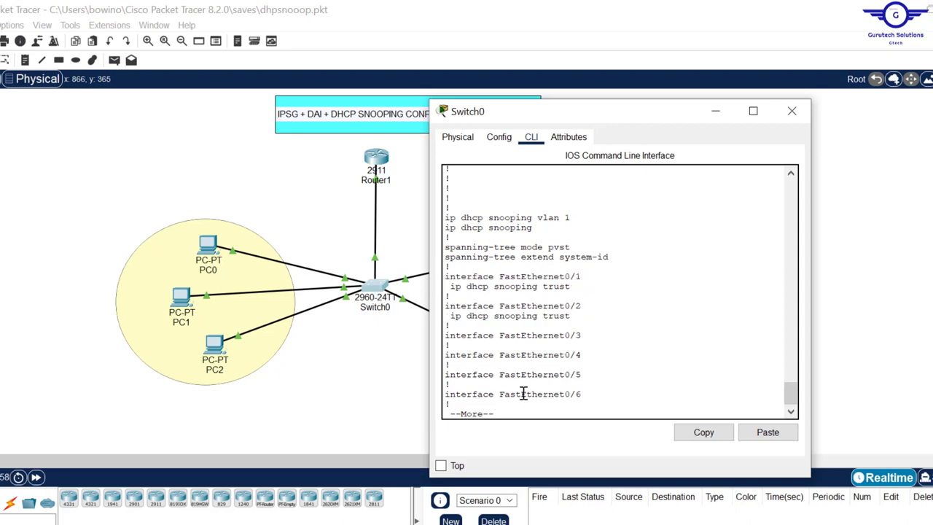
type("int")
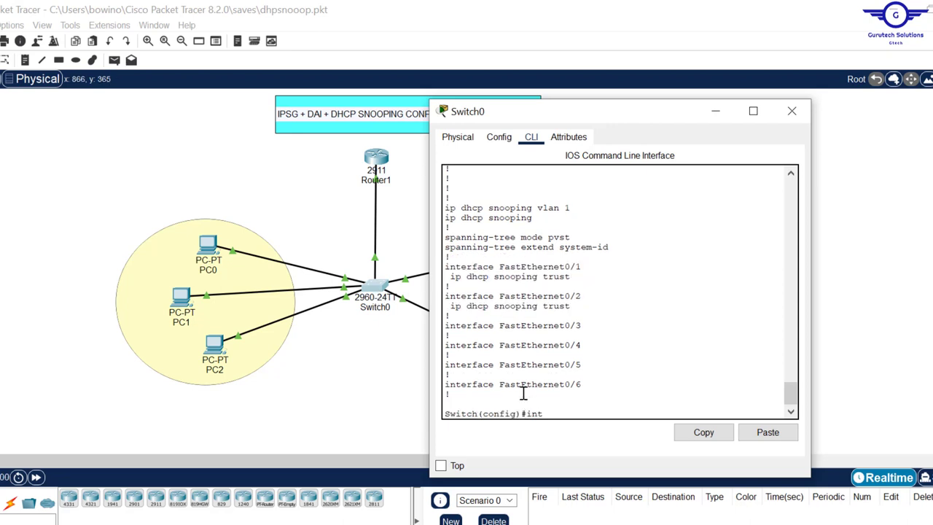
type("range fa0")
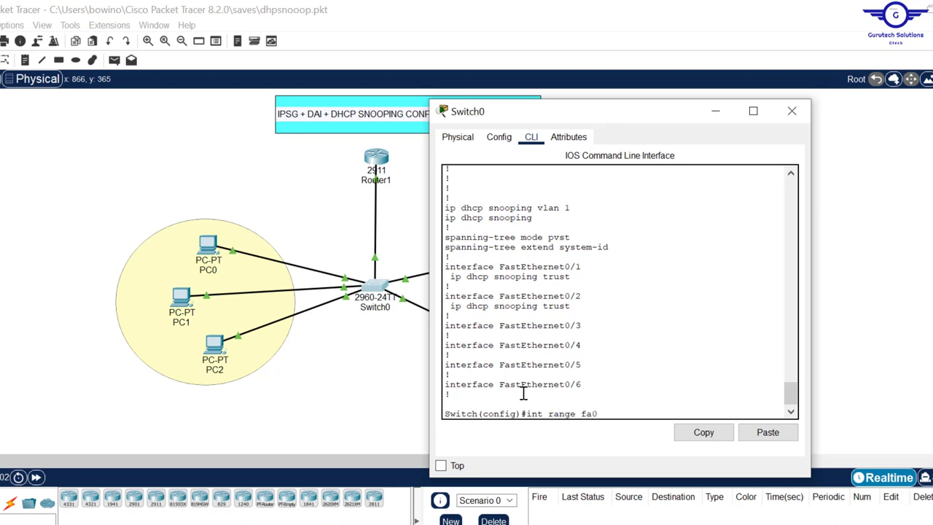
type("/1-2")
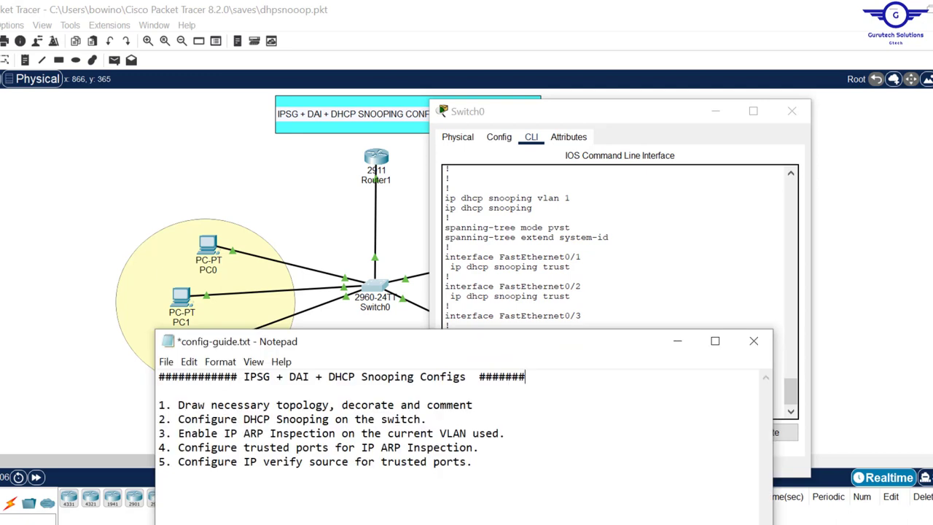
Set ip arp inspection trust on interface range fa0/1-2 and exit to global config.
left_click_drag(327, 448, 473, 461)
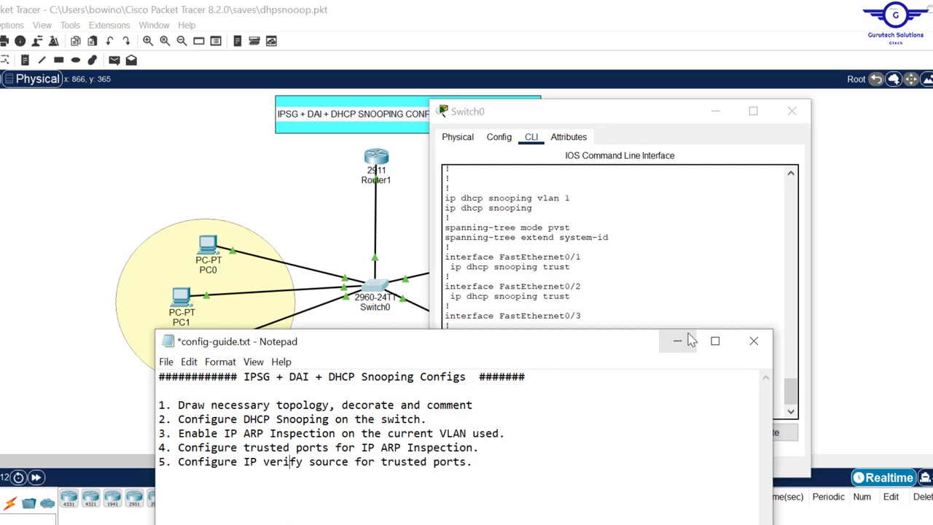
type("int range fa0/1-2")
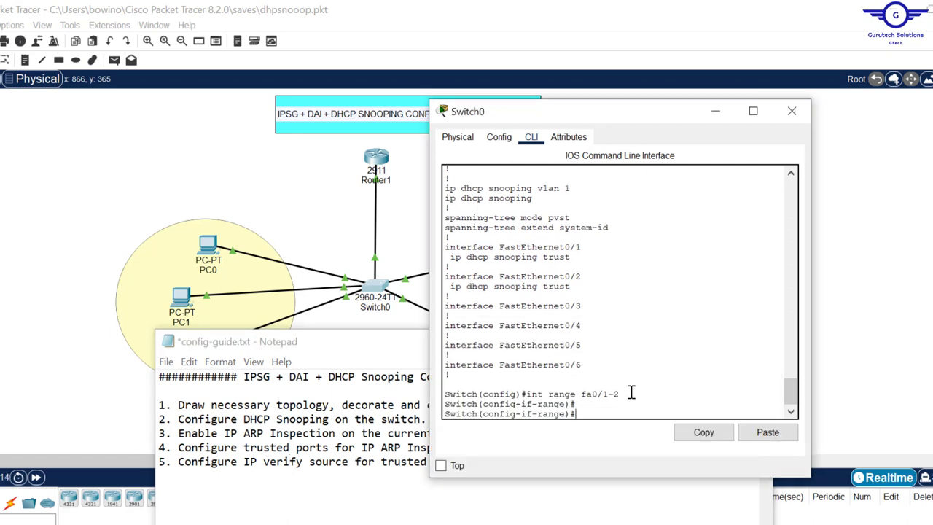
type("ip arp inspection trust")
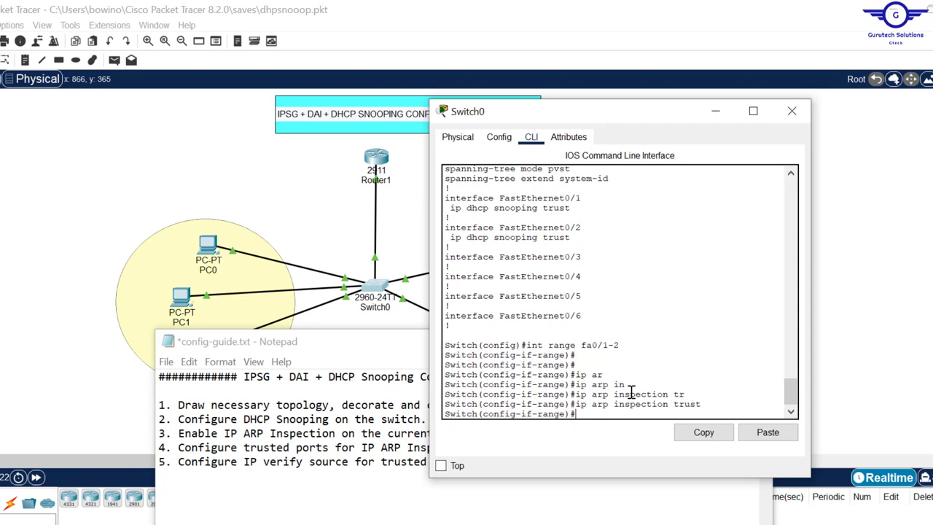
type("exit")
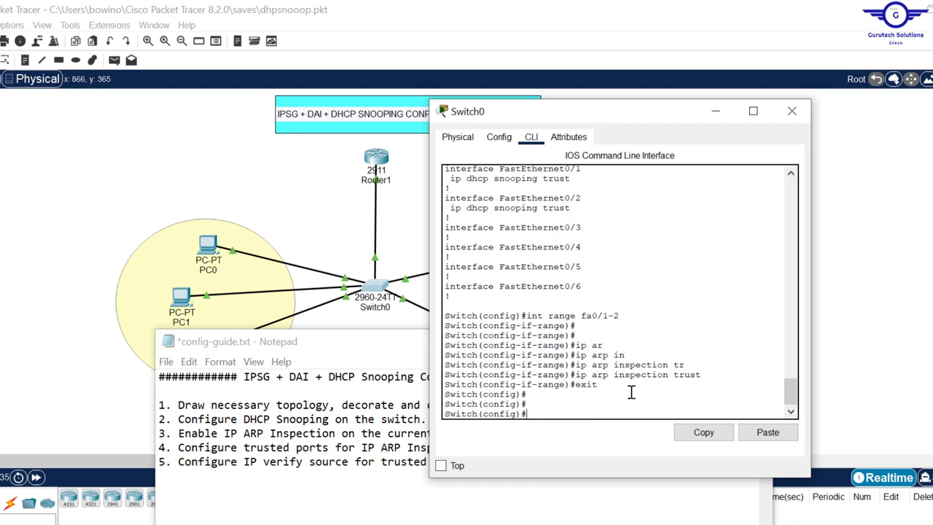
scroll("down", 3)
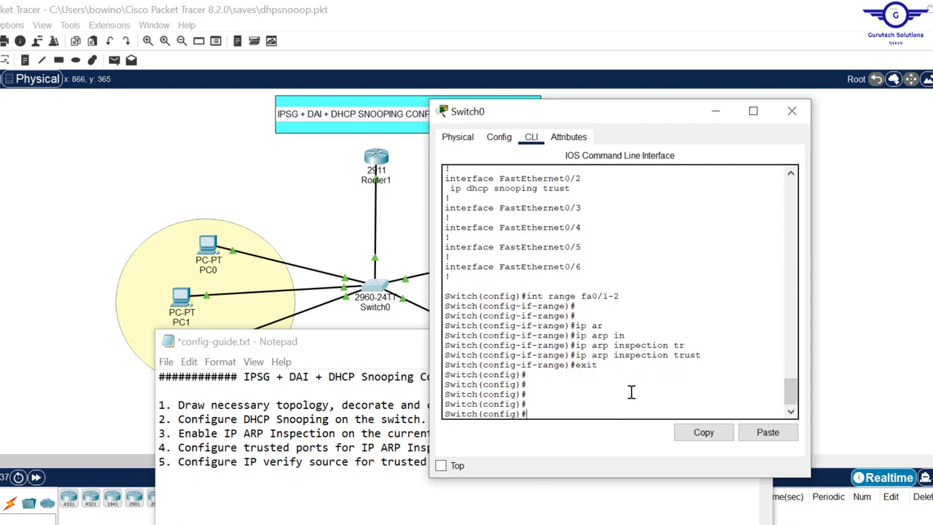
Verify Fa0/1 and Fa0/2 trusted via 'do sh ip arp inspection interfaces' and tag guide step 3 DAI.
type("do sh ip")
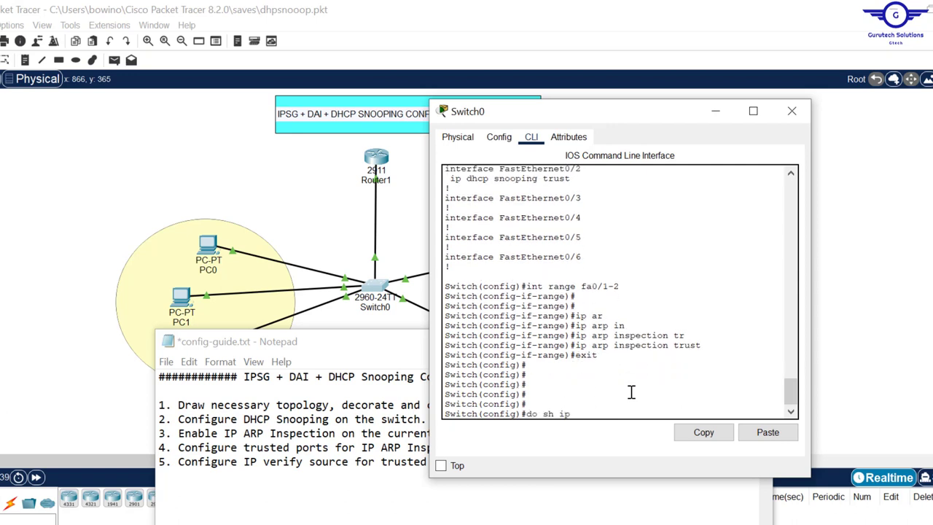
type("arp i")
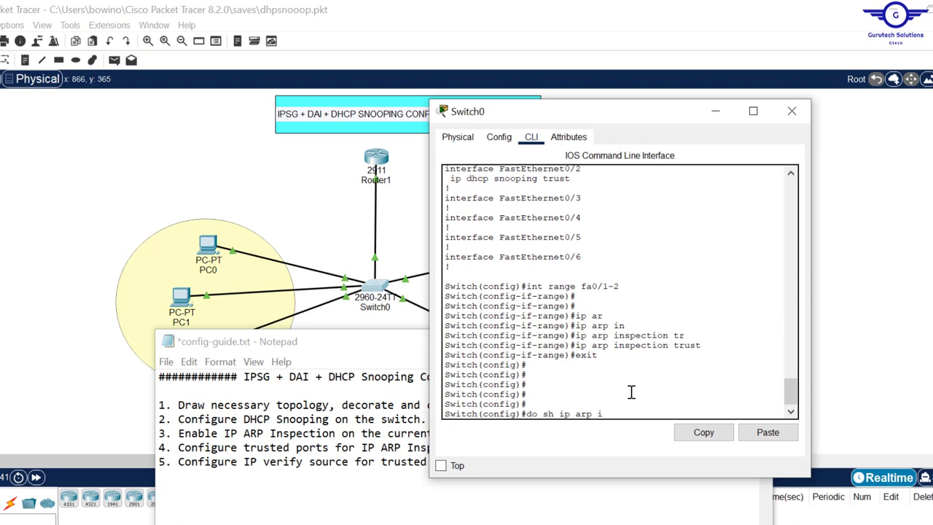
type("nspec in")
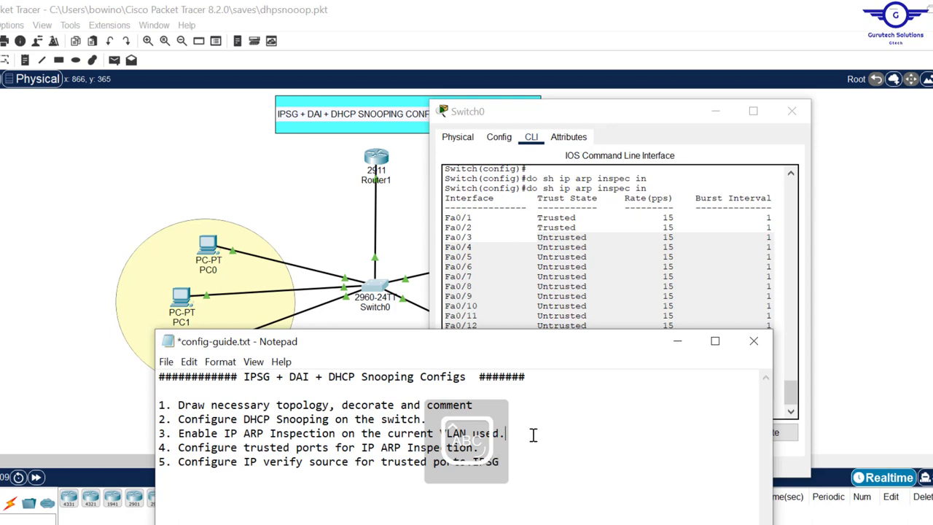
type("DAI")
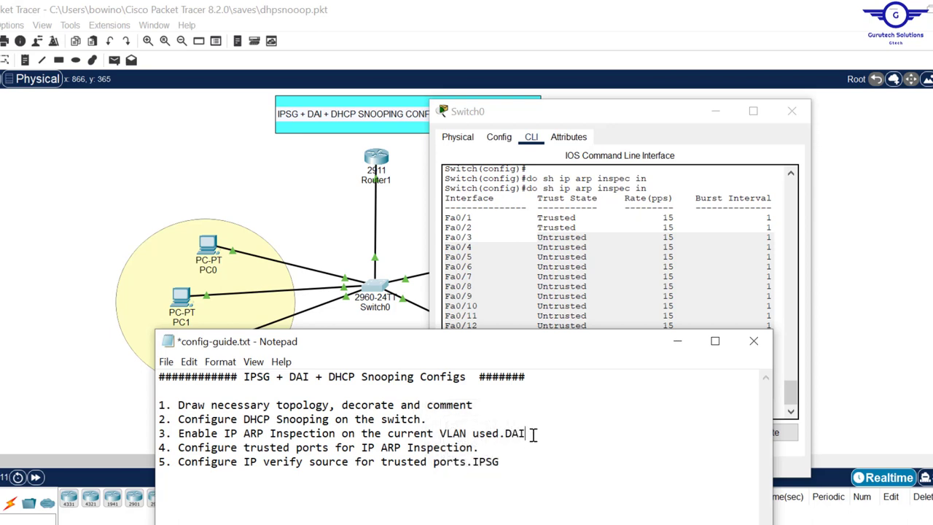
double_click(514, 433)
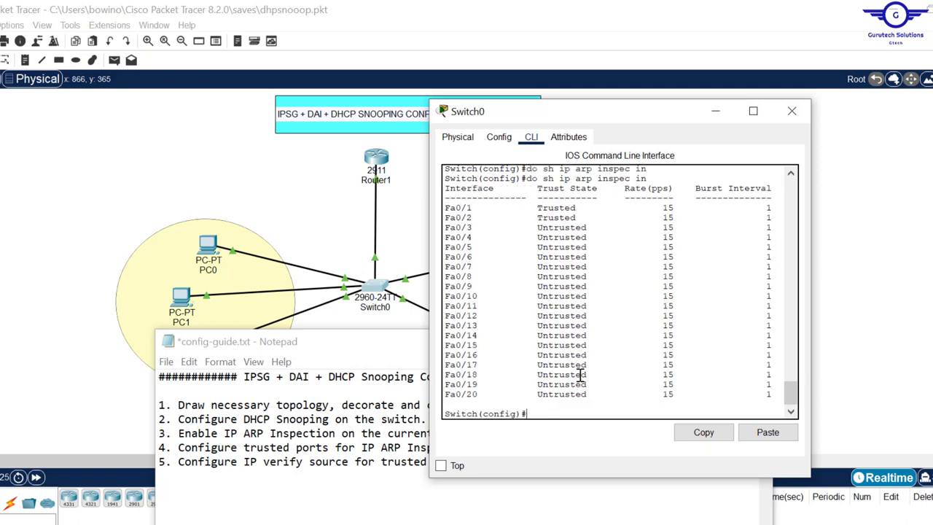
Attempt 'ip verify source' on range fa0/1-2 (rejected as invalid) and tag guide step 4.
type("int range fa0/1-2")
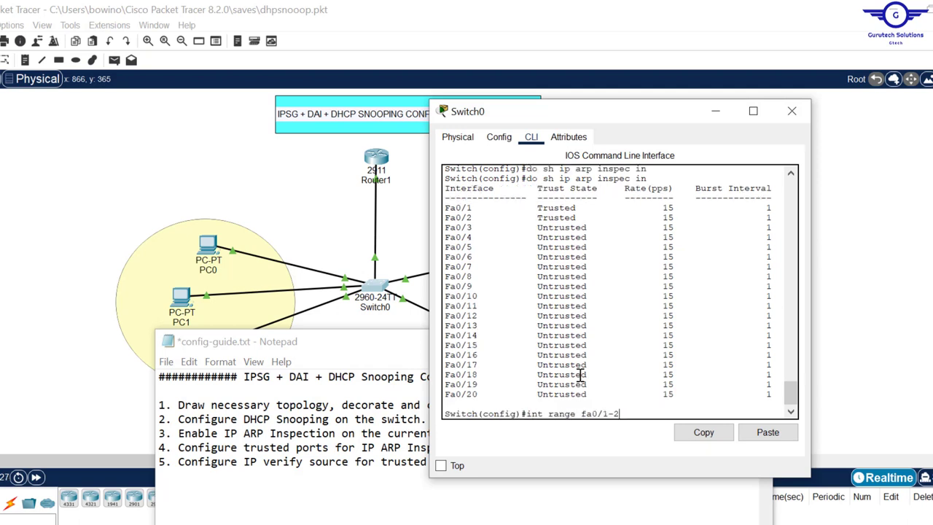
key("enter")
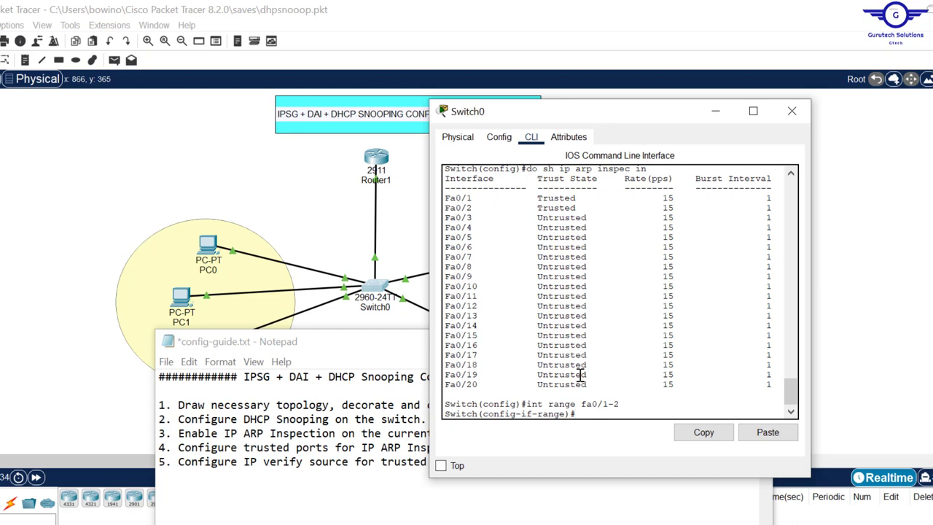
type("ip verify source")
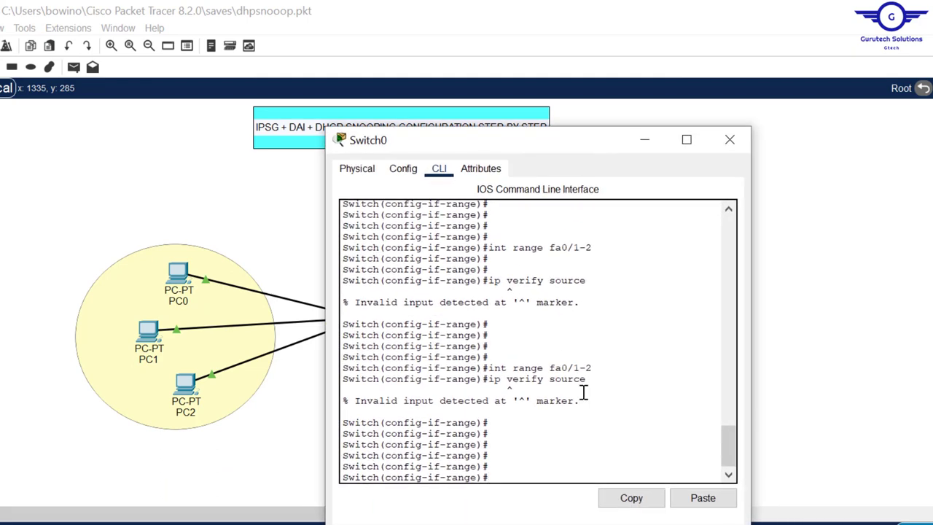
left_click_drag(488, 379, 586, 379)
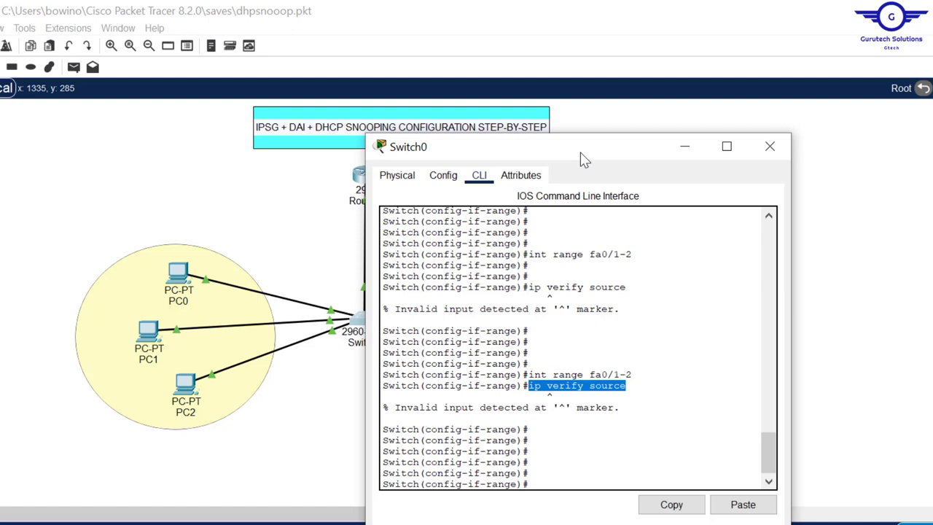
mouse_move(649, 385)
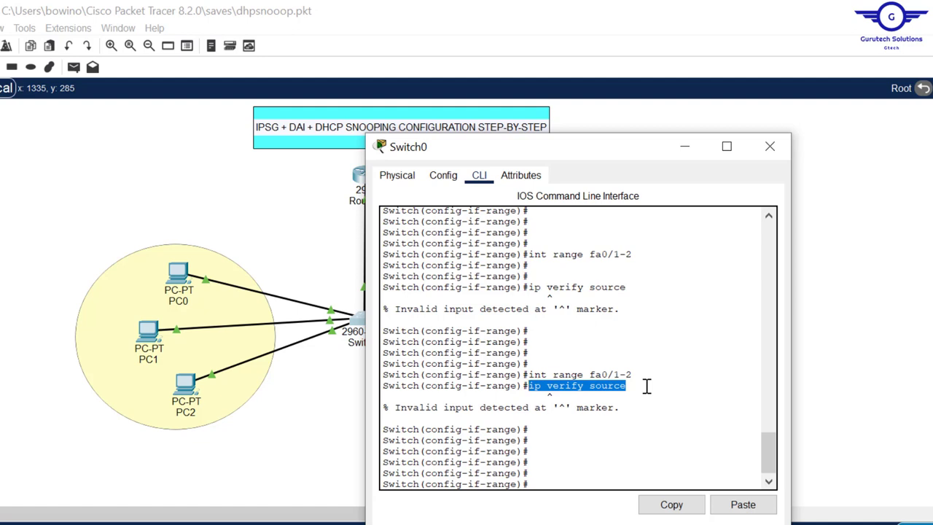
mouse_move(591, 160)
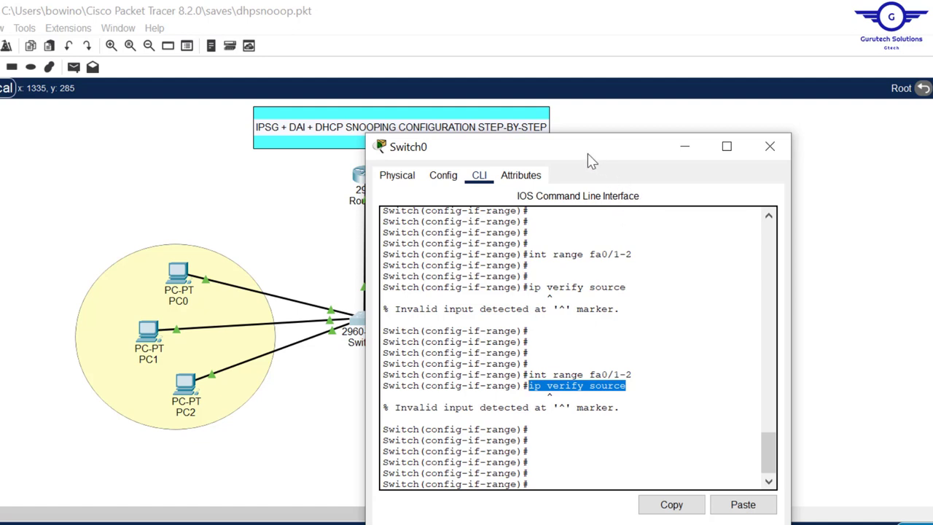
left_click_drag(408, 145, 504, 146)
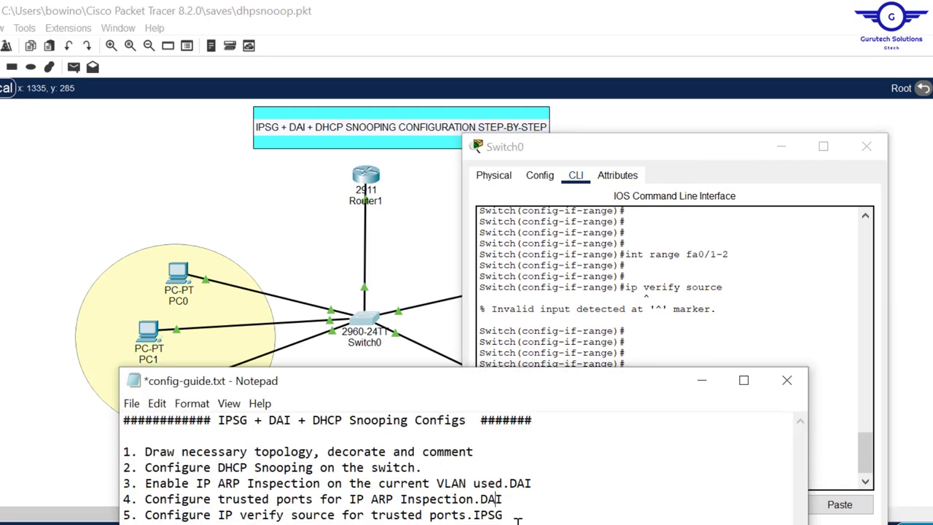
left_click_drag(131, 452, 502, 514)
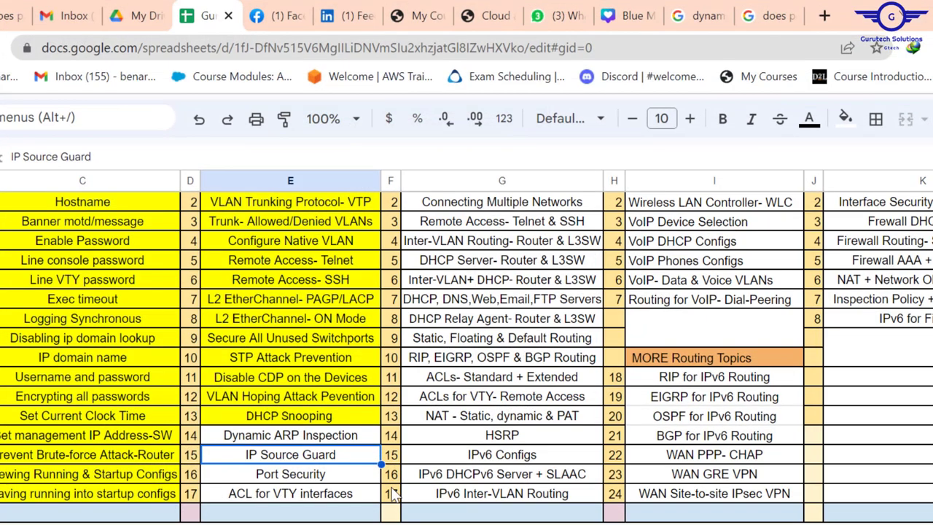
Apply yellow fill to the Dynamic ARP Inspection and IP Source Guard rows, then review Port Security and ACL for VTY rows.
left_click(290, 434)
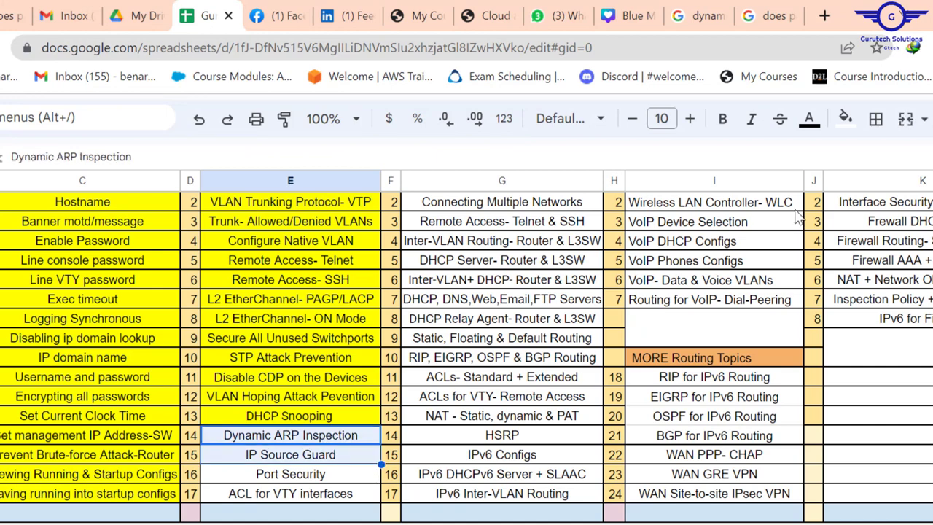
left_click(845, 120)
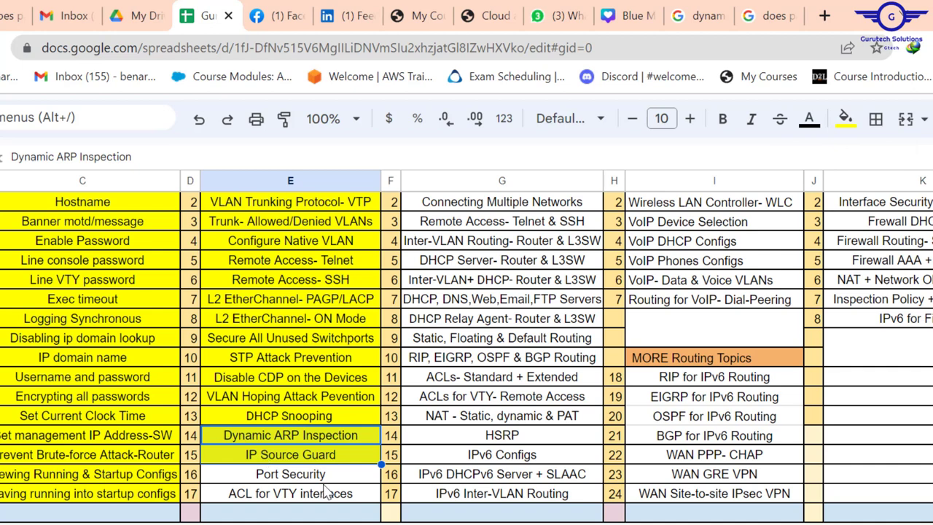
left_click(290, 473)
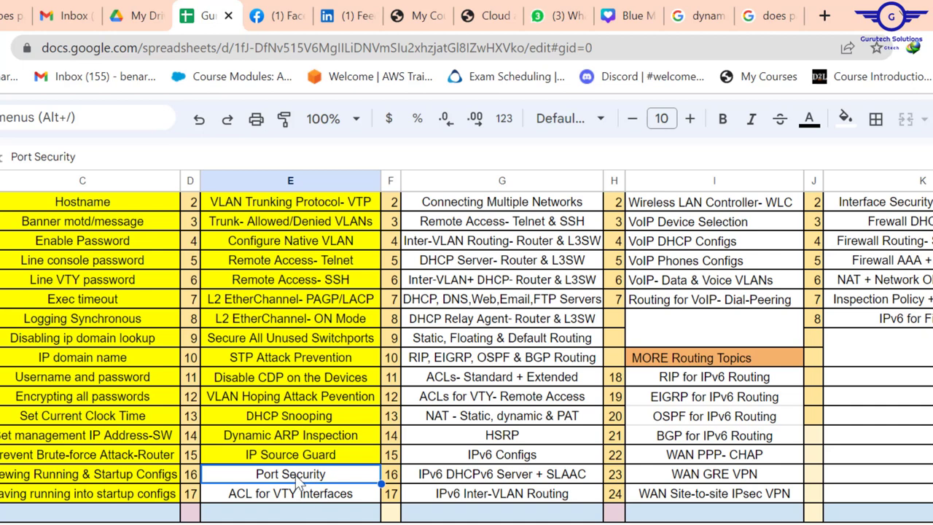
mouse_move(372, 510)
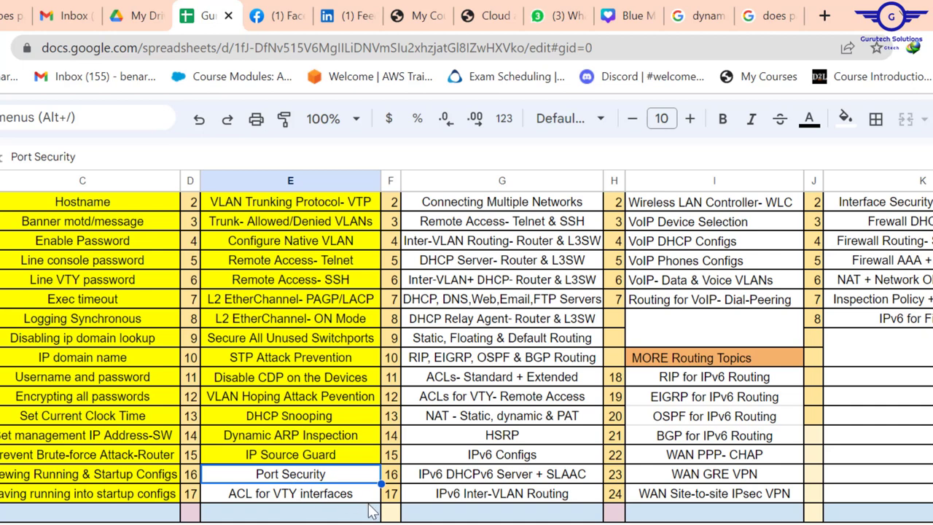
mouse_move(318, 499)
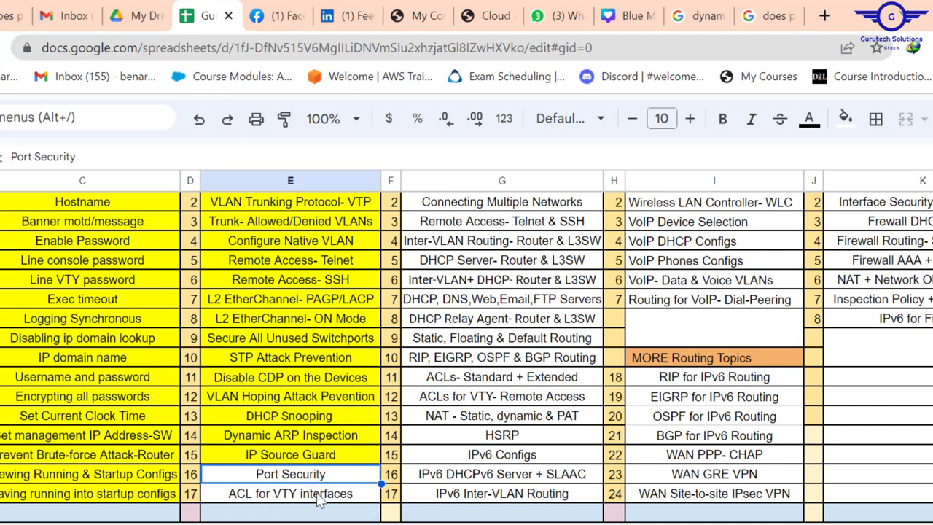
left_click(290, 493)
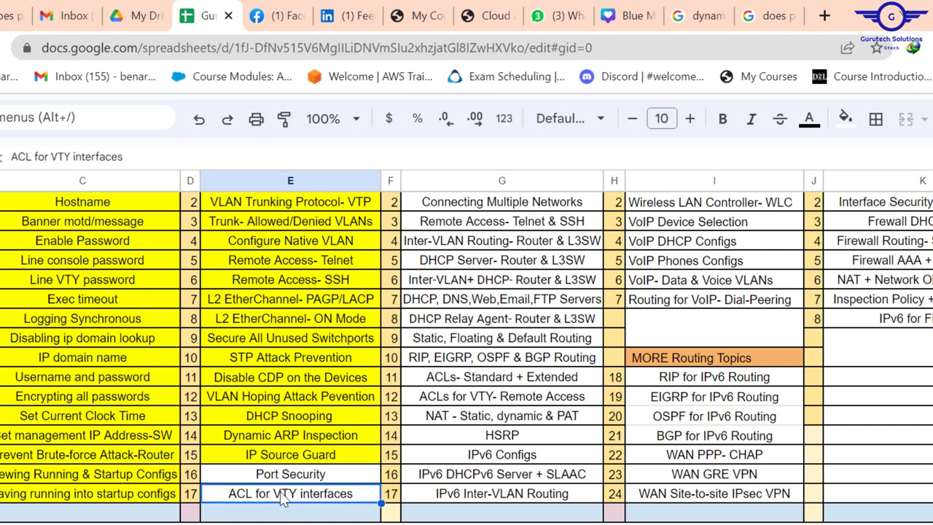
scroll("up", 3)
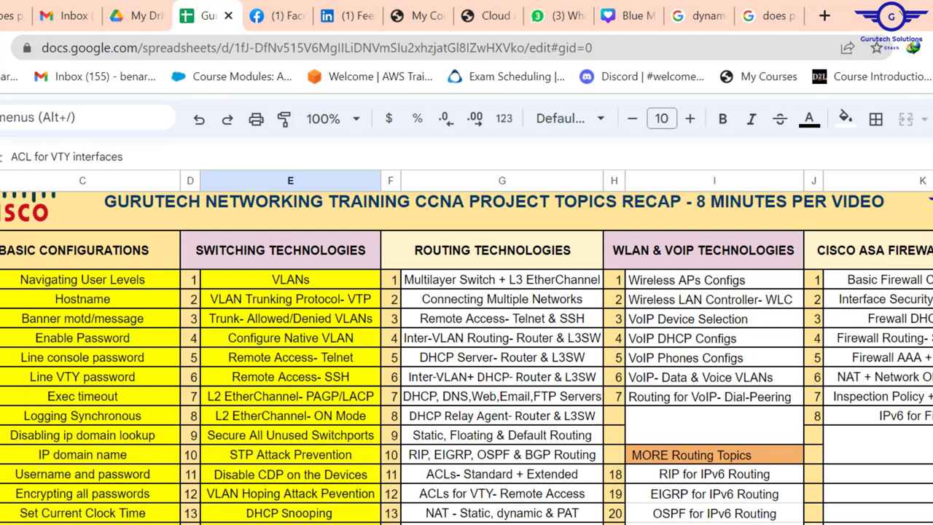
mouse_move(511, 265)
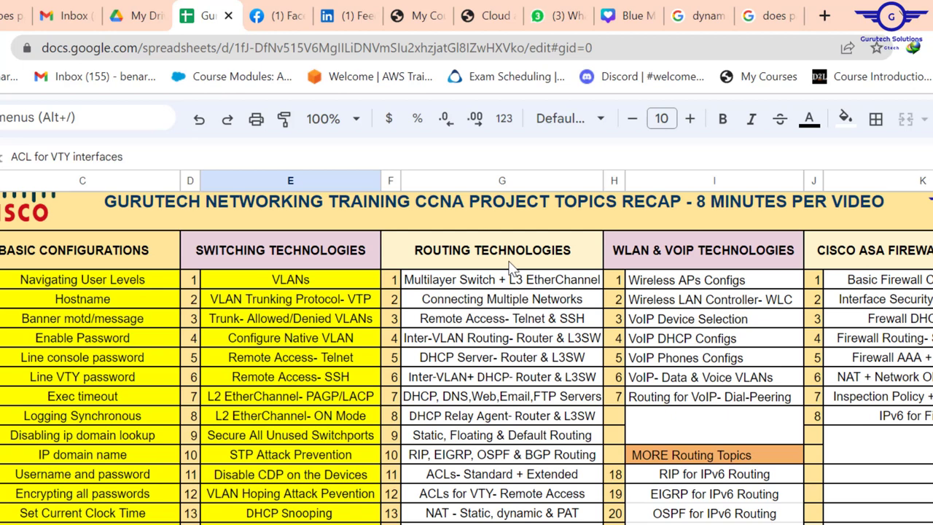
mouse_move(512, 268)
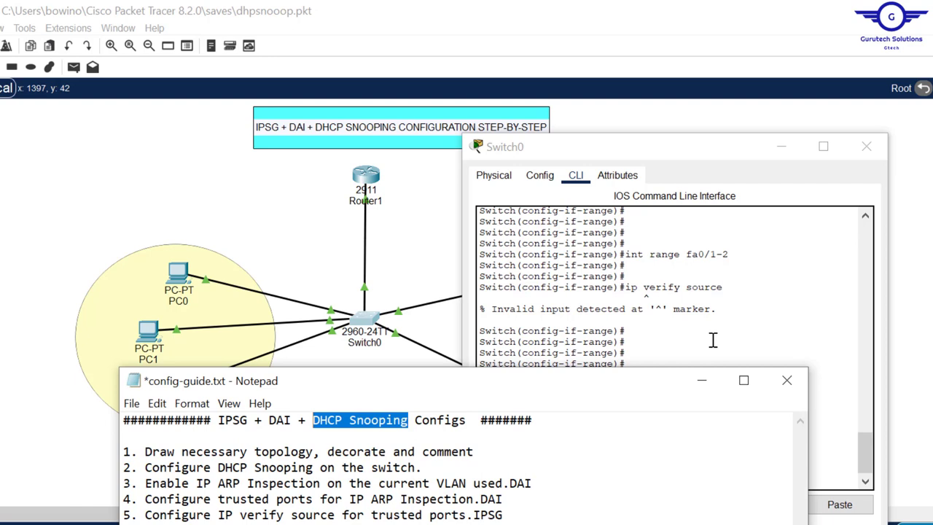
mouse_move(880, 421)
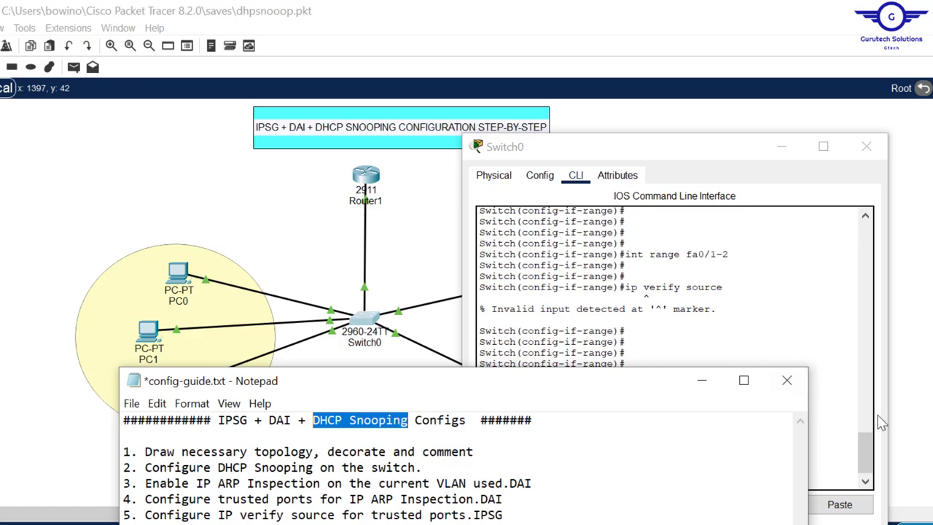